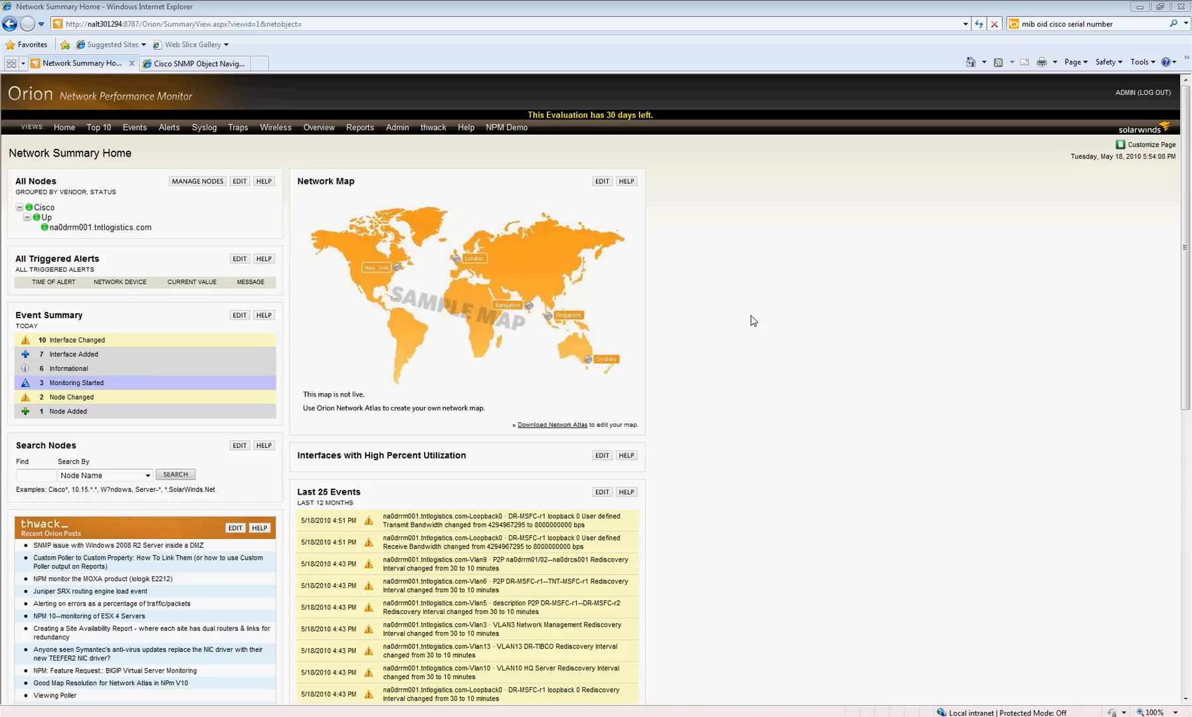
mouse_move(646, 297)
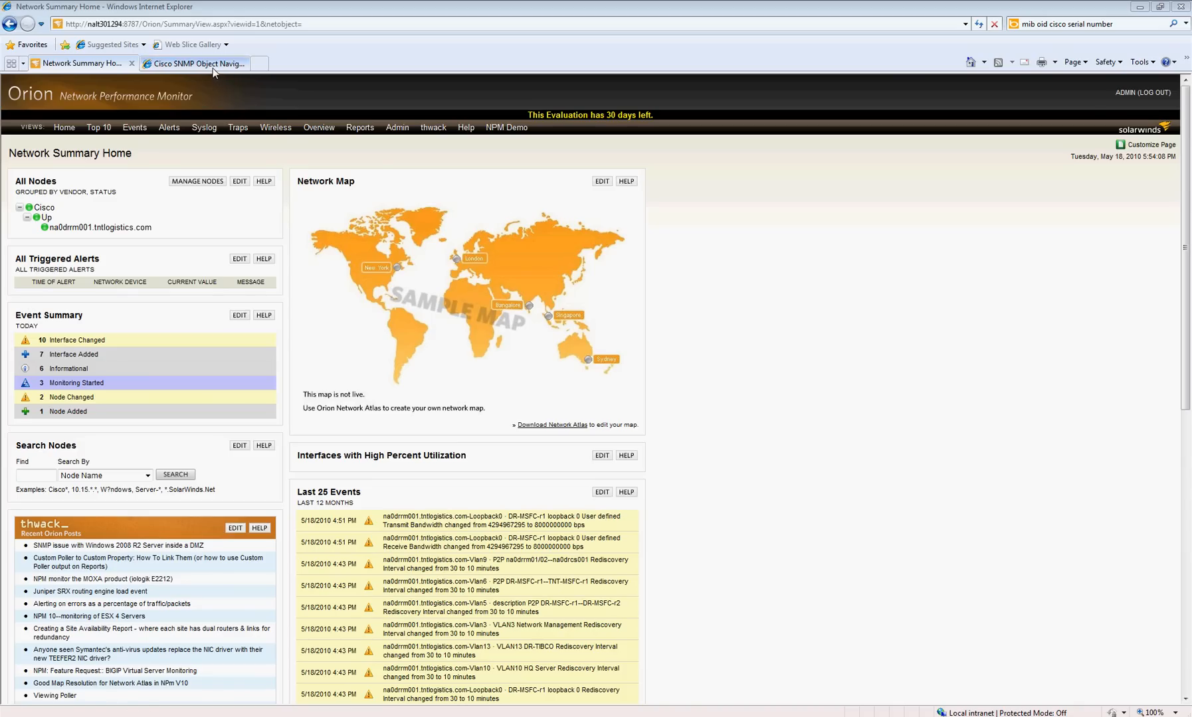
Step: Switch to the Cisco SNMP Object Navigator tab showing chassisSerialNumberString's OID 1.3.6.1.4.1.9.5.1.2.19
left_click(193, 64)
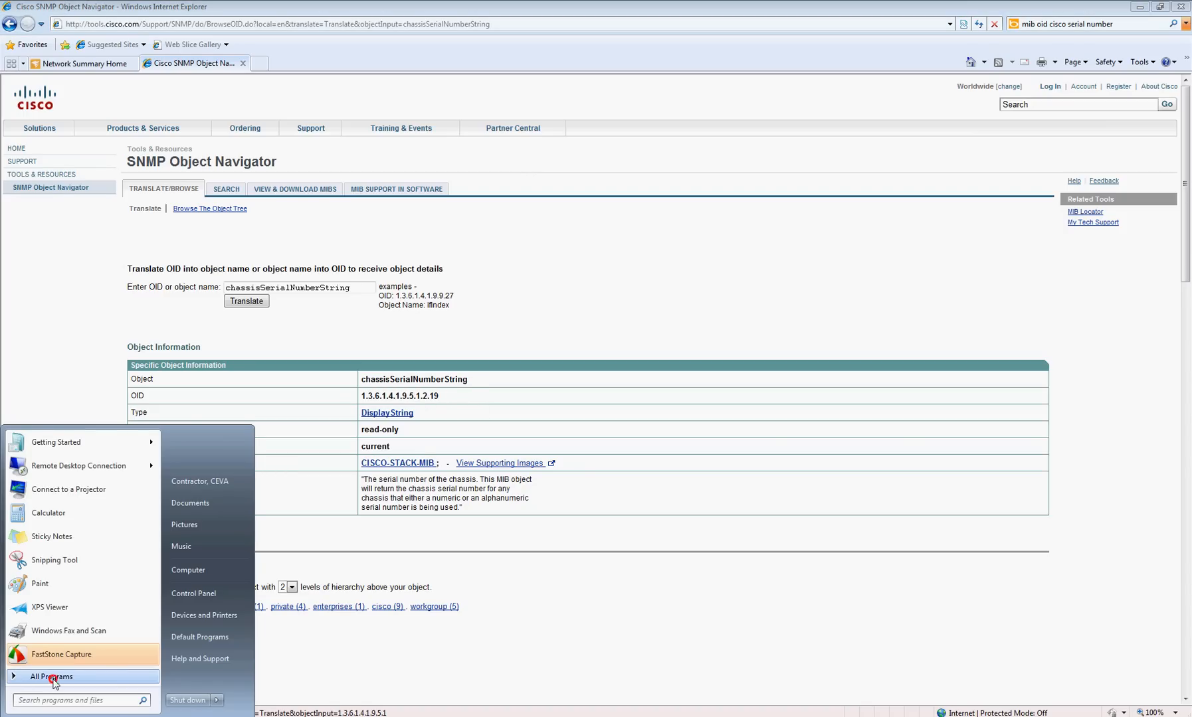
Step: Expand All Programs in the Start menu to reach the SolarWinds Orion folder
left_click(52, 676)
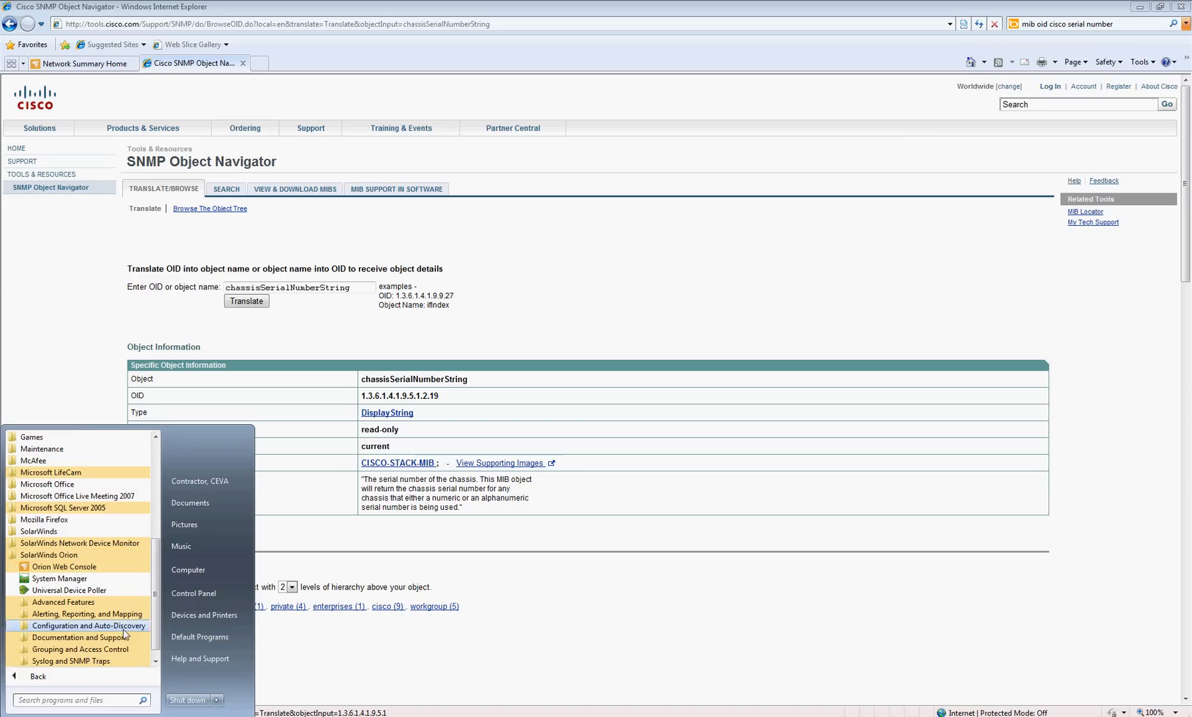
mouse_move(72, 591)
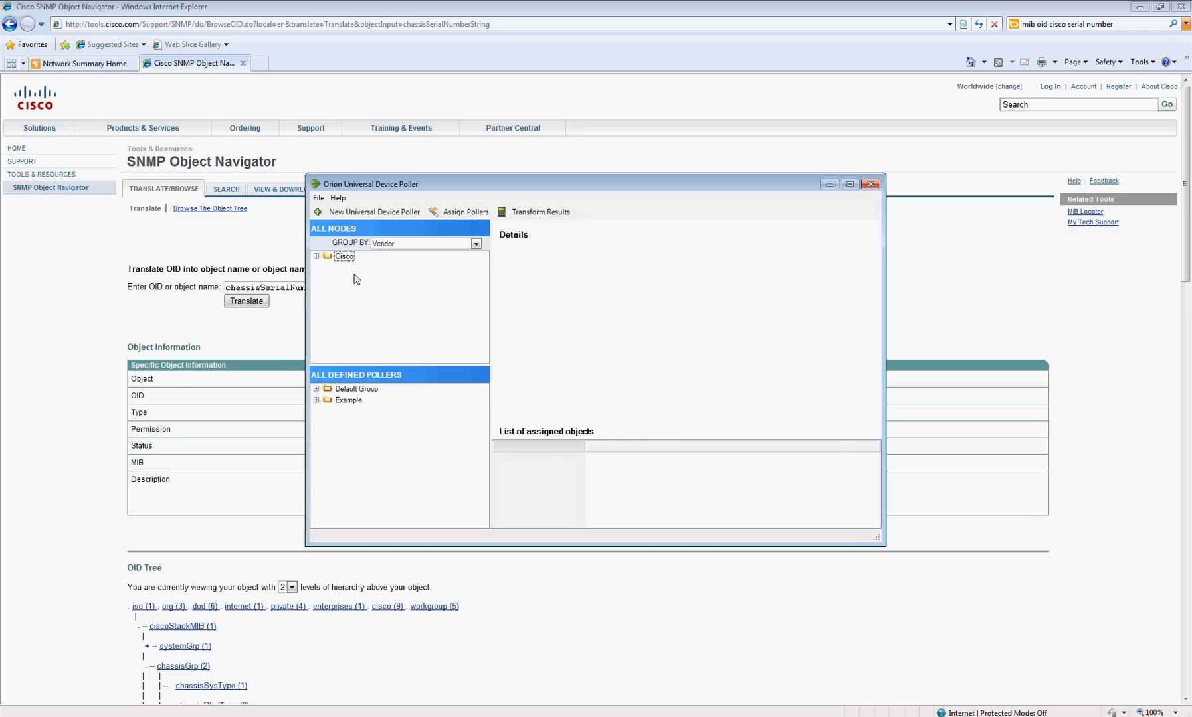
Step: Expand Cisco and node na0drrm001.tntlogistics.com, then select the chassisSerialNumberString poller
left_click(316, 256)
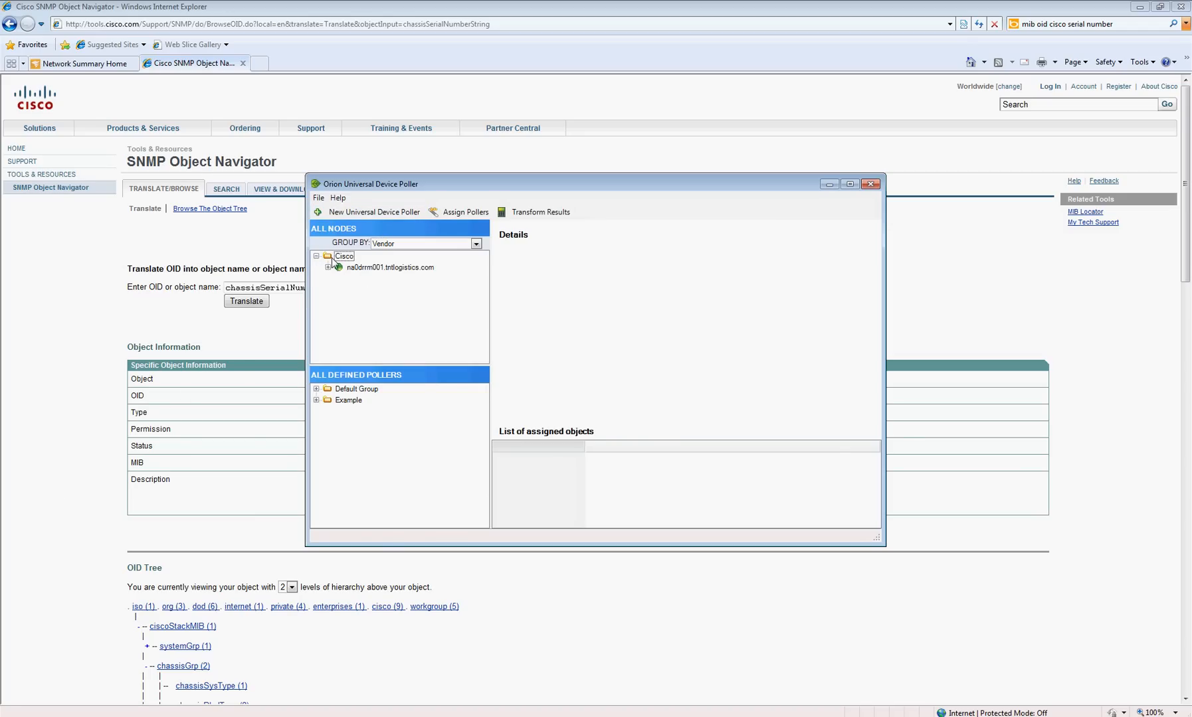
left_click(329, 267)
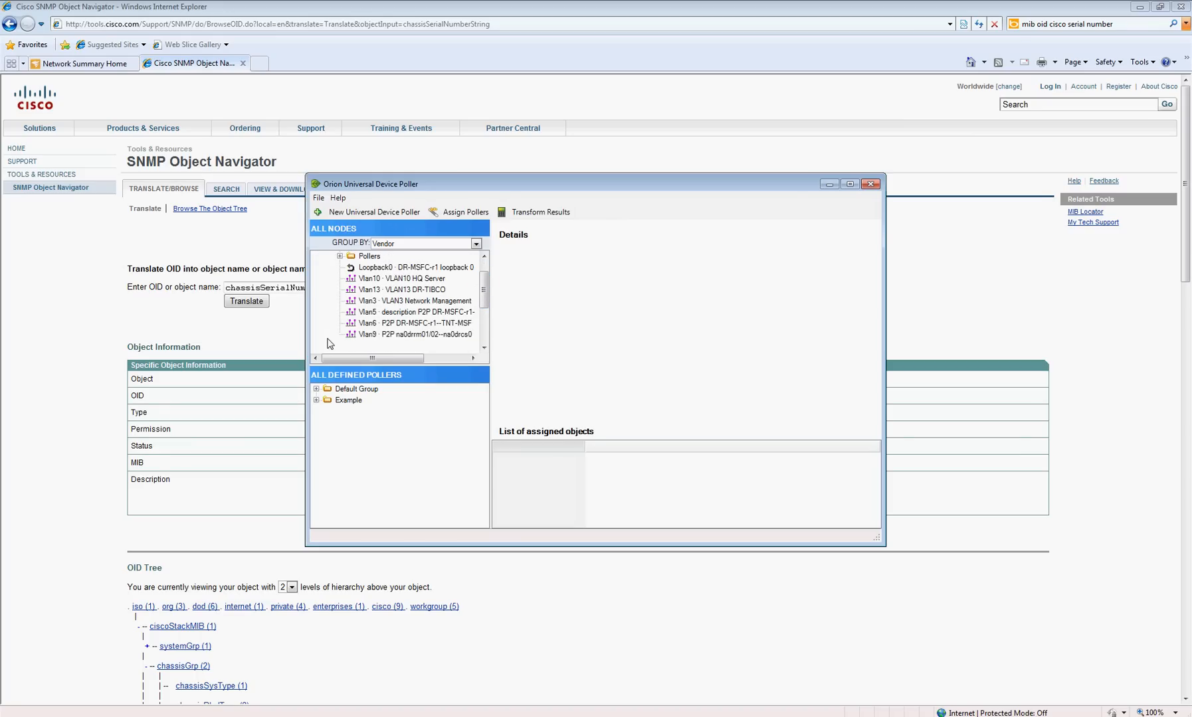
left_click(389, 400)
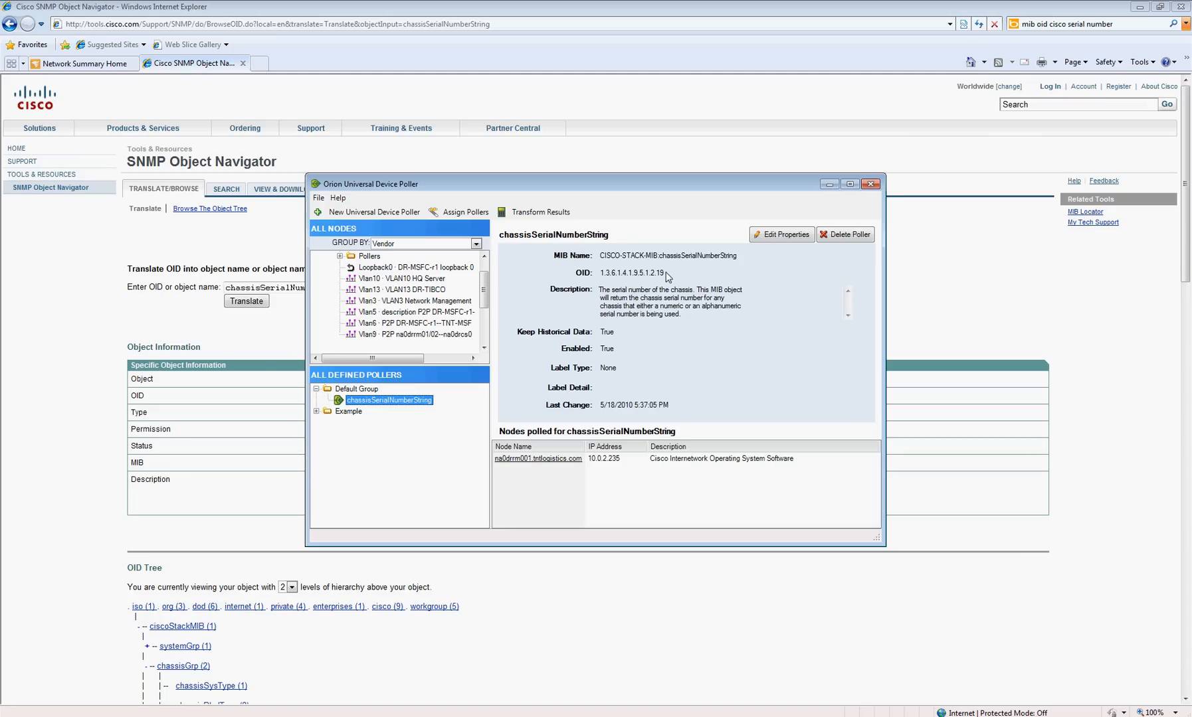
mouse_move(490, 204)
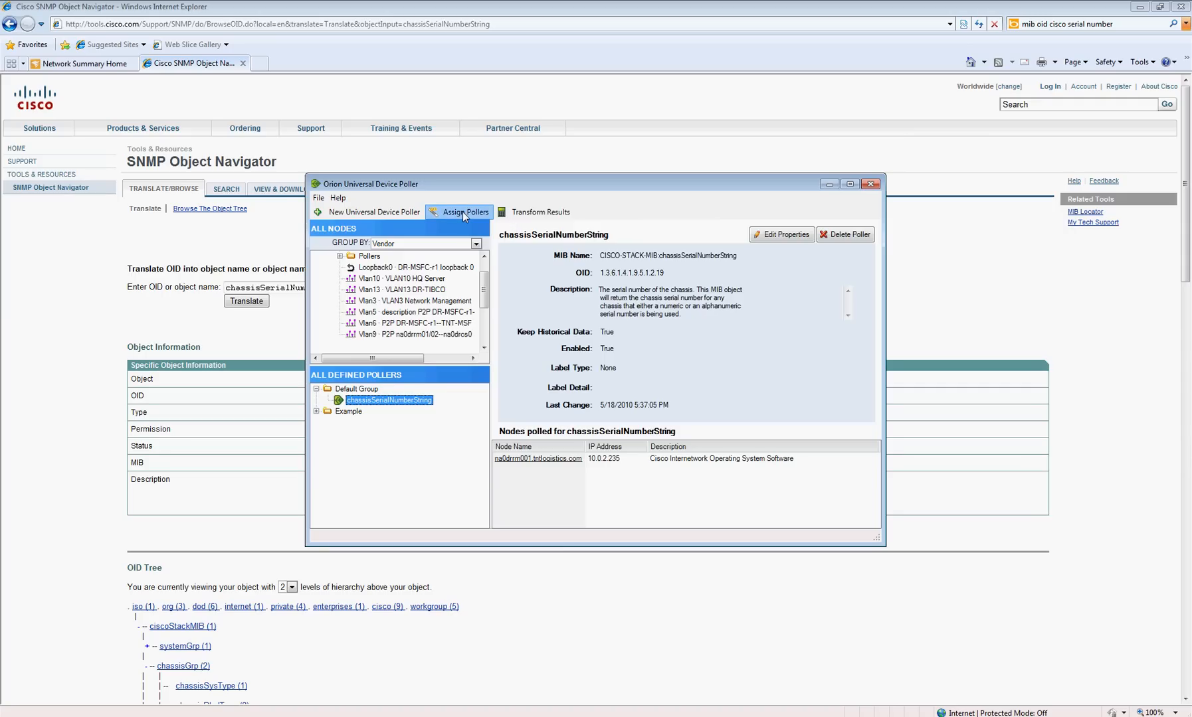
Step: Start Assign Pollers and check chassisSerialNumberString in the Default Group
left_click(458, 212)
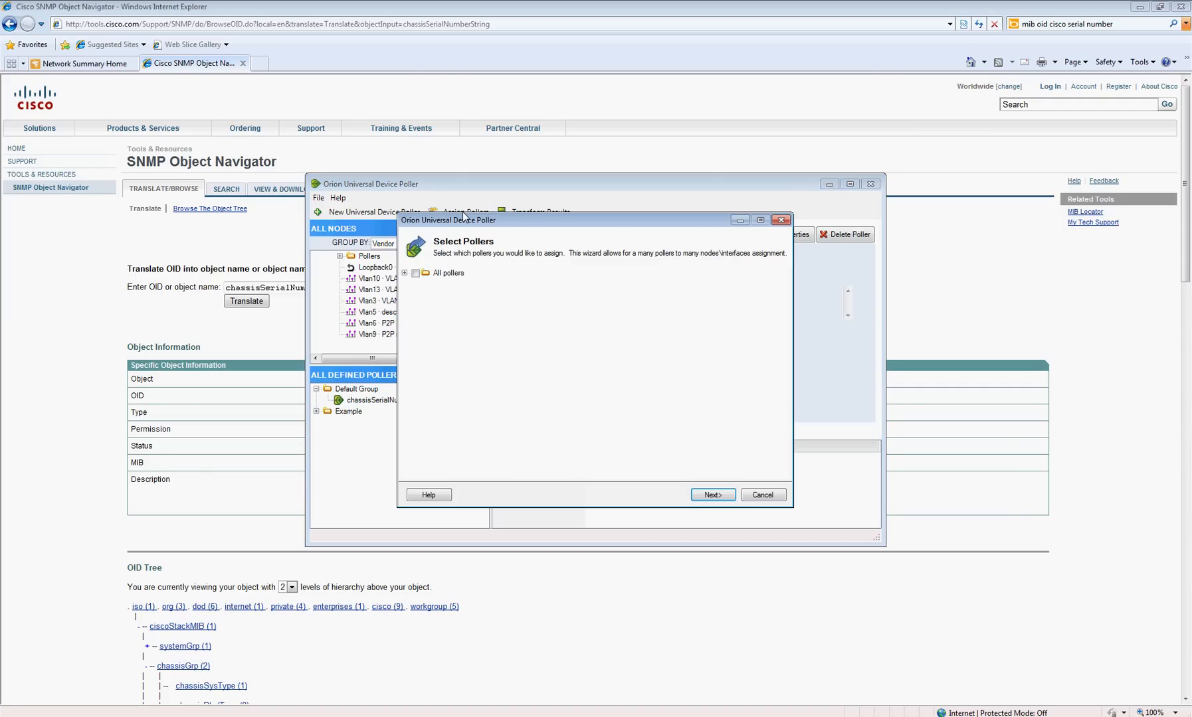
left_click(405, 273)
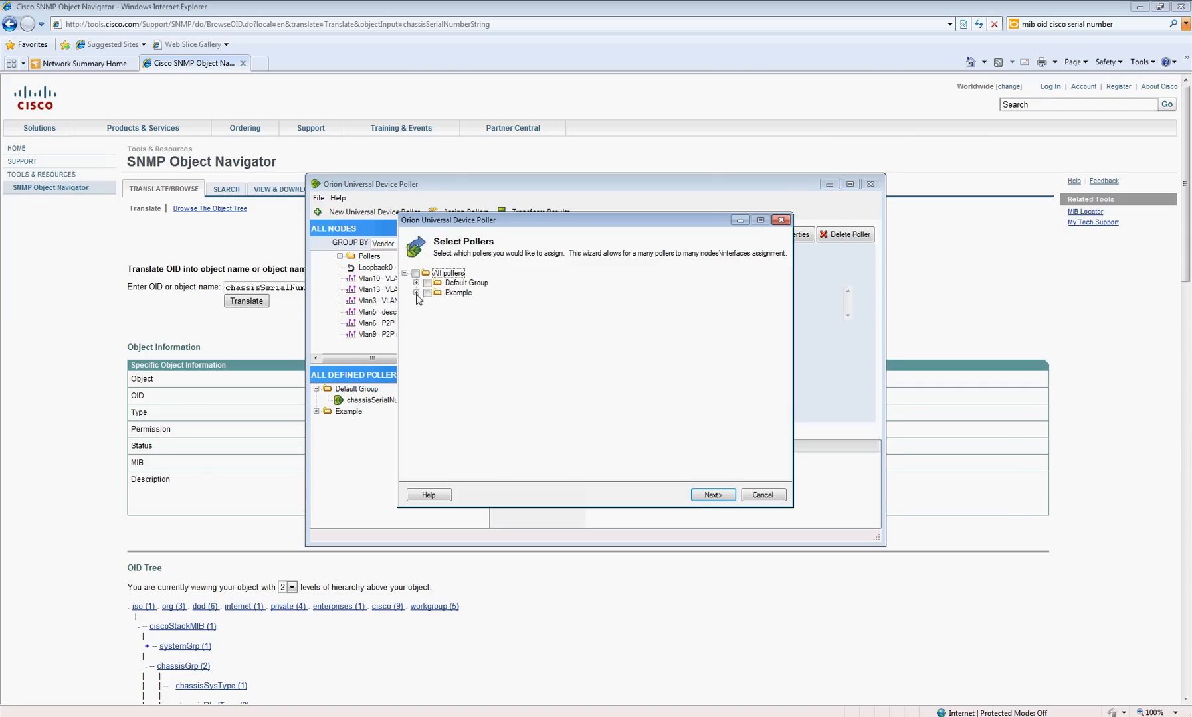
left_click(417, 293)
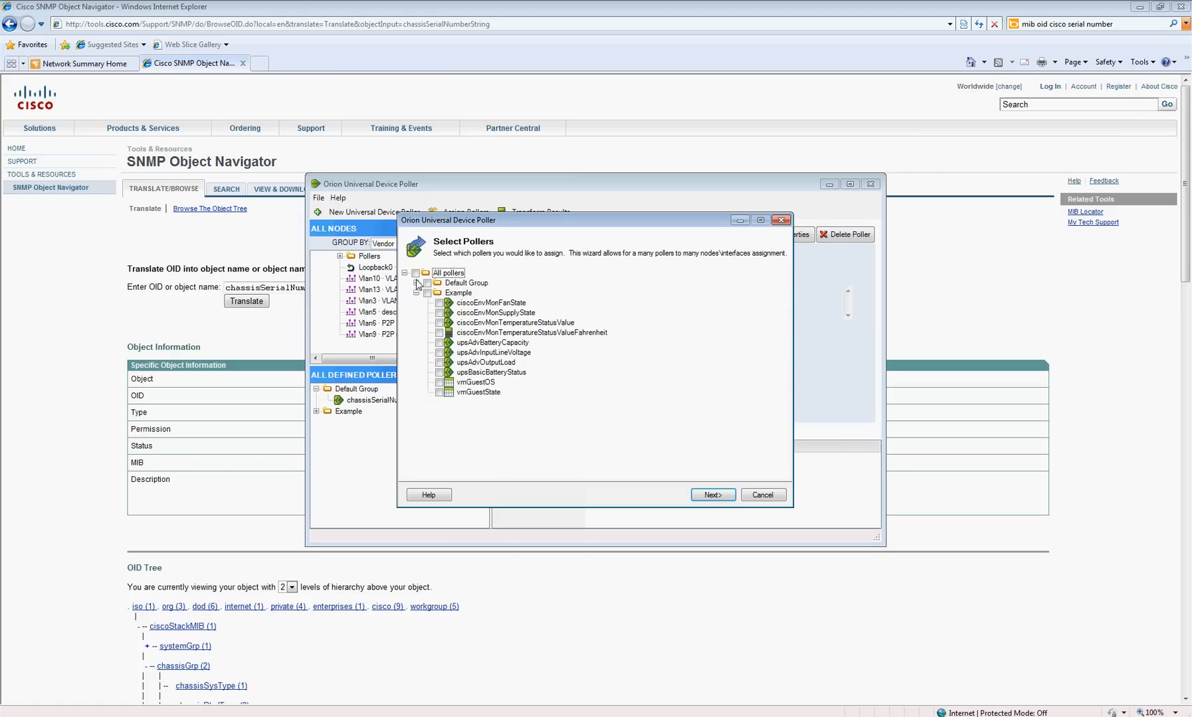
left_click(427, 283)
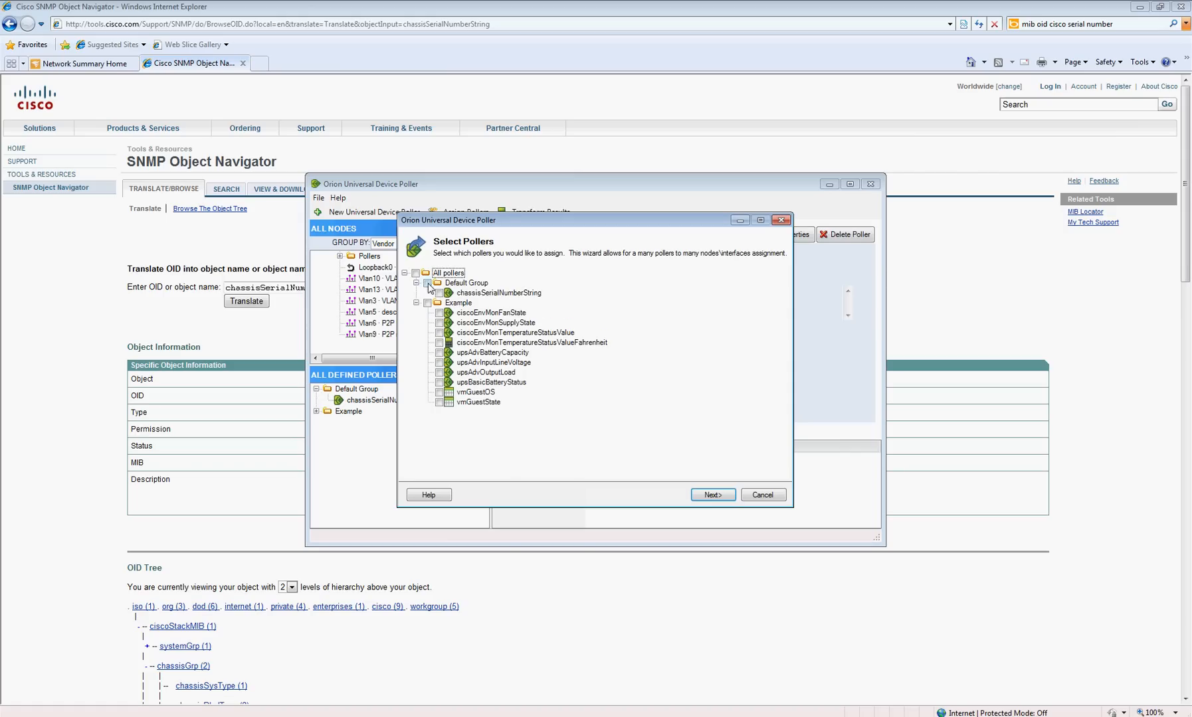
left_click(439, 294)
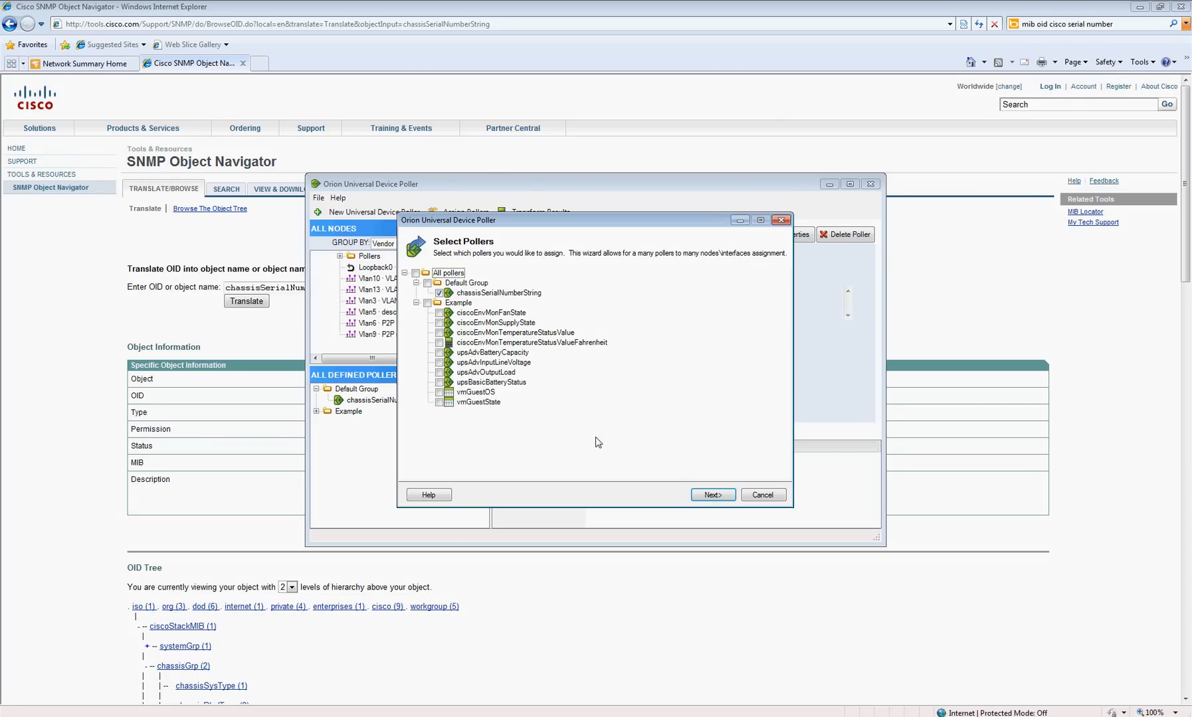
Step: Assign it to na0drrm001.tntlogistics.com under All Nodes > Cisco, then exit Universal Device Poller
left_click(711, 495)
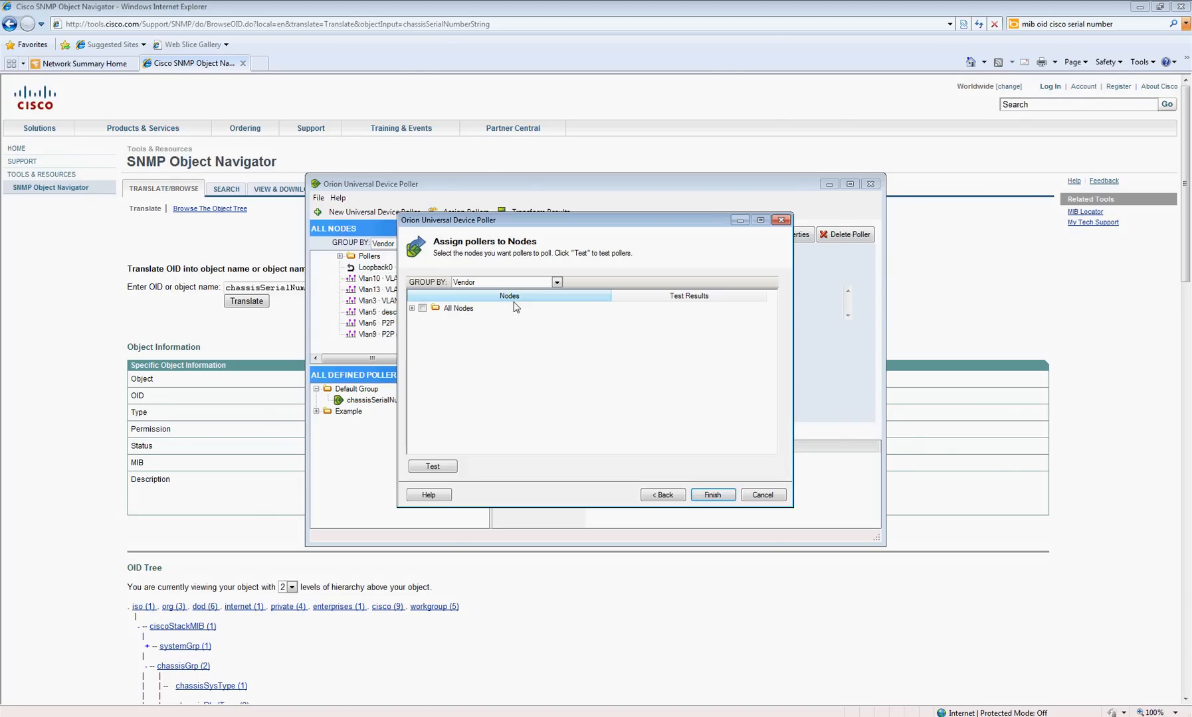
left_click(411, 308)
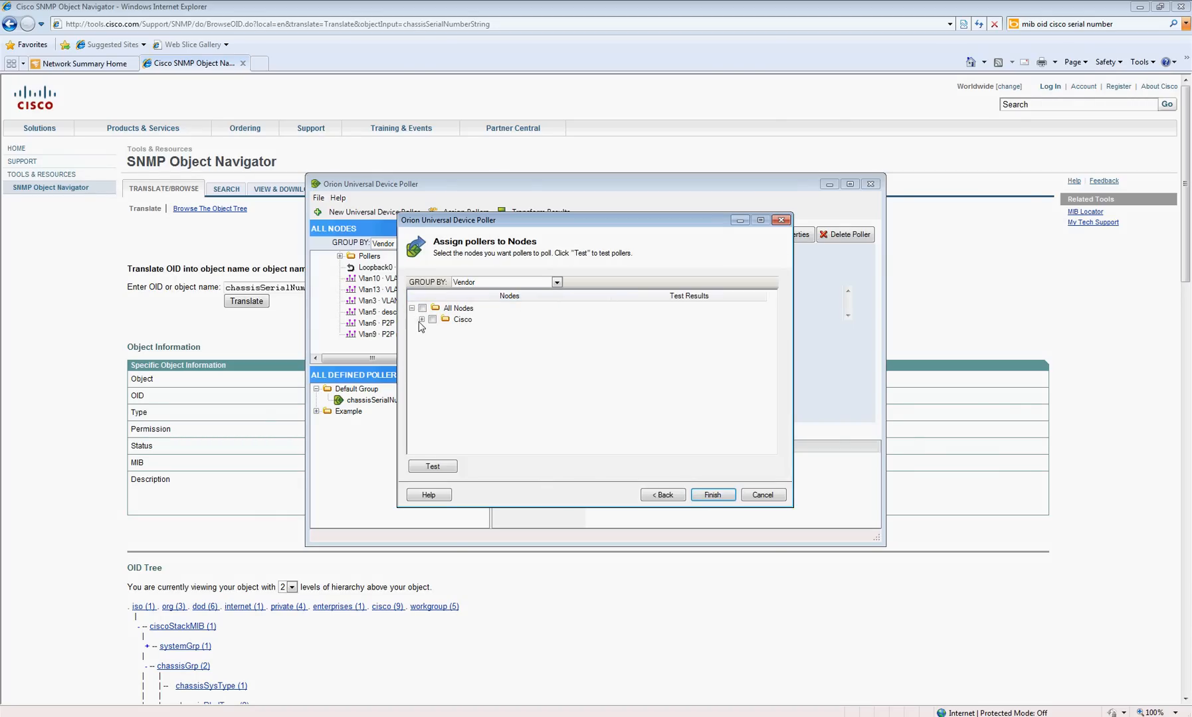
left_click(422, 320)
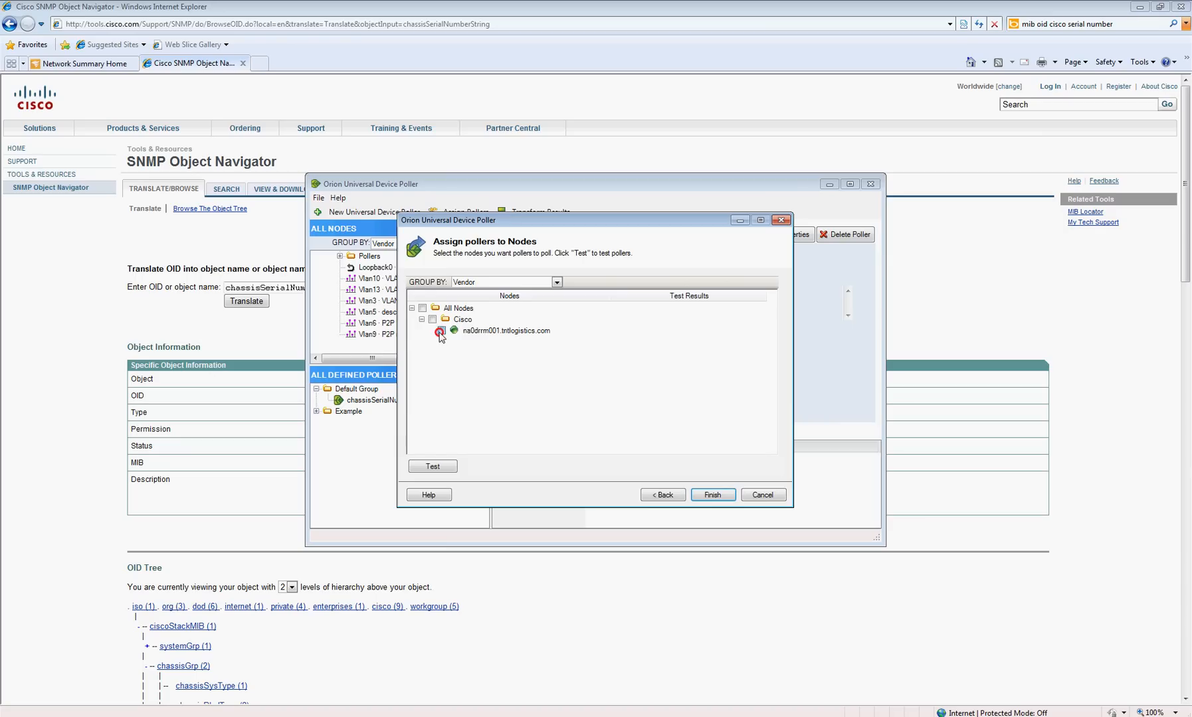
left_click(441, 331)
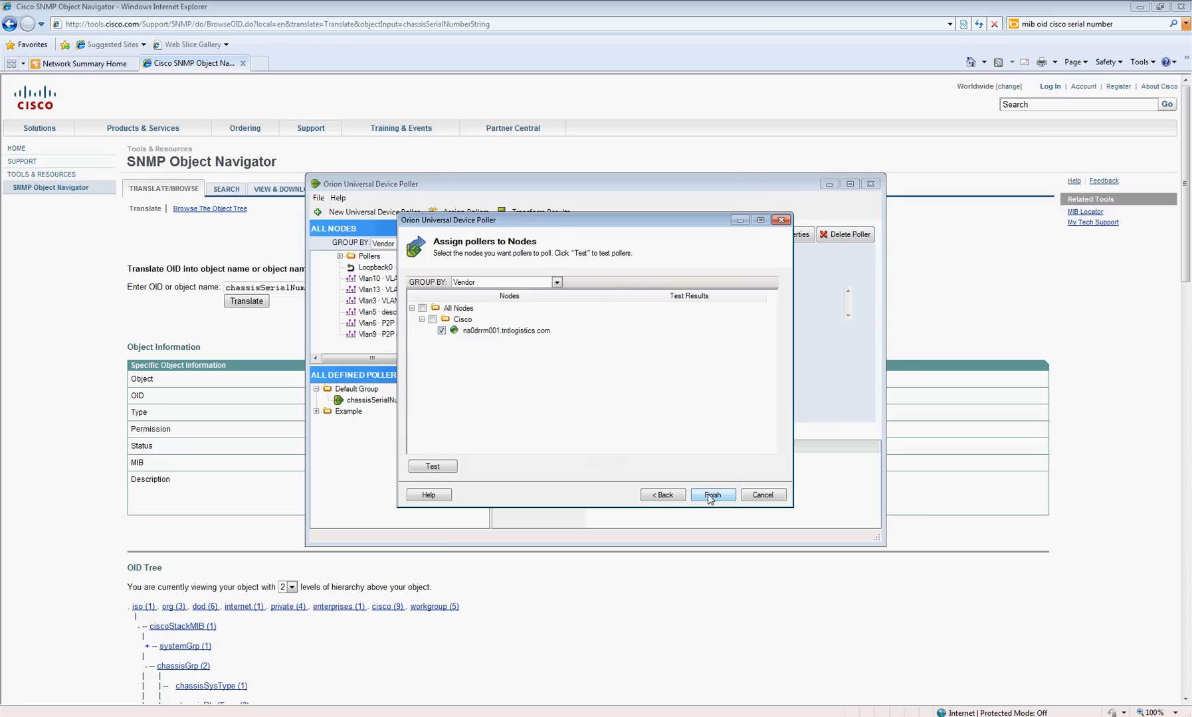
left_click(710, 495)
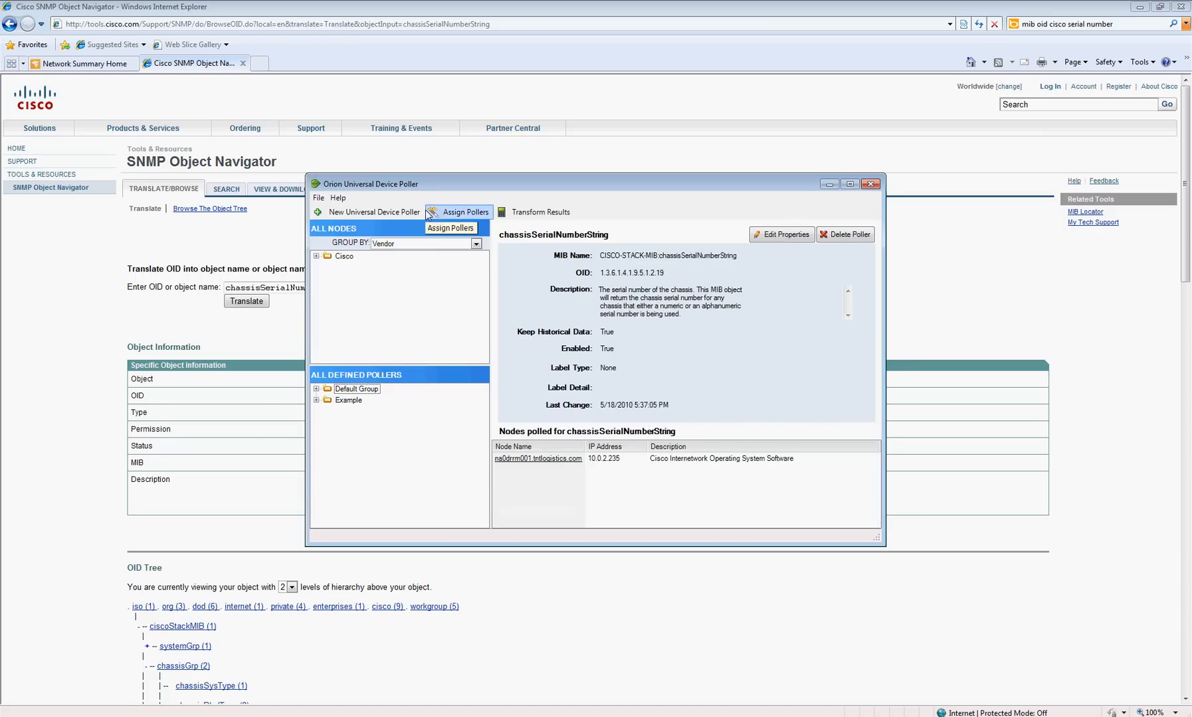
left_click(318, 197)
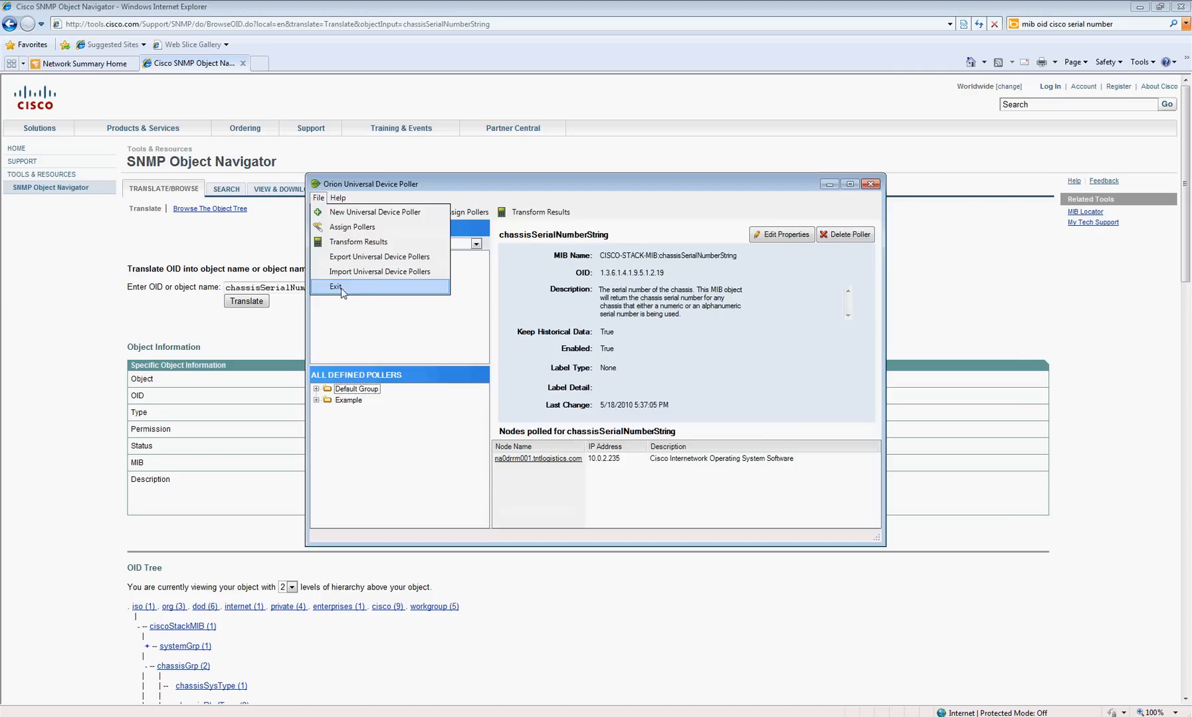
left_click(336, 287)
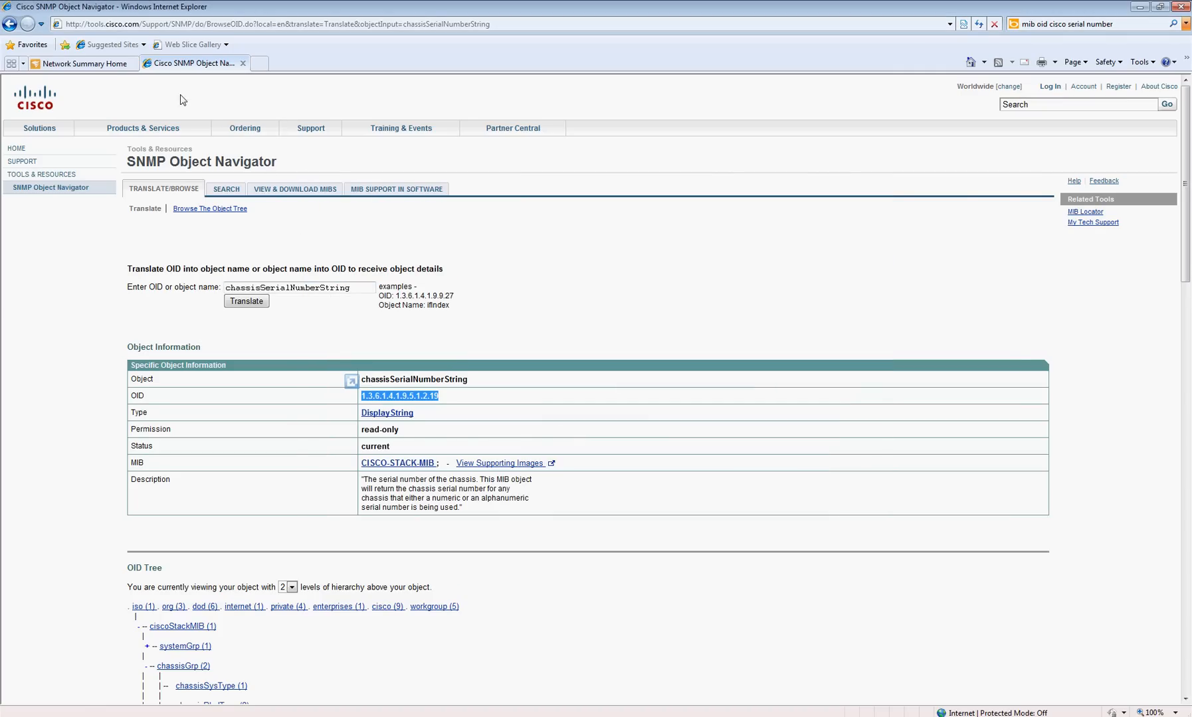
Step: From Network Summary Home, go to Admin > Manage Views and select Node Details
left_click(84, 63)
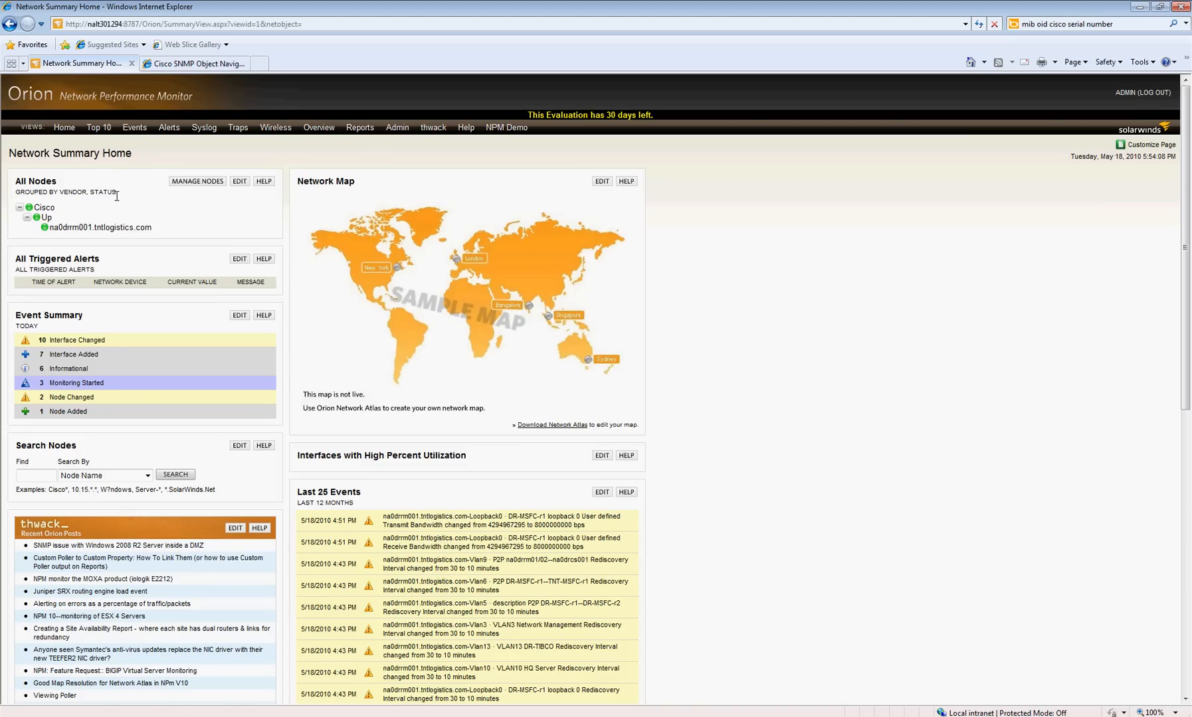
mouse_move(322, 111)
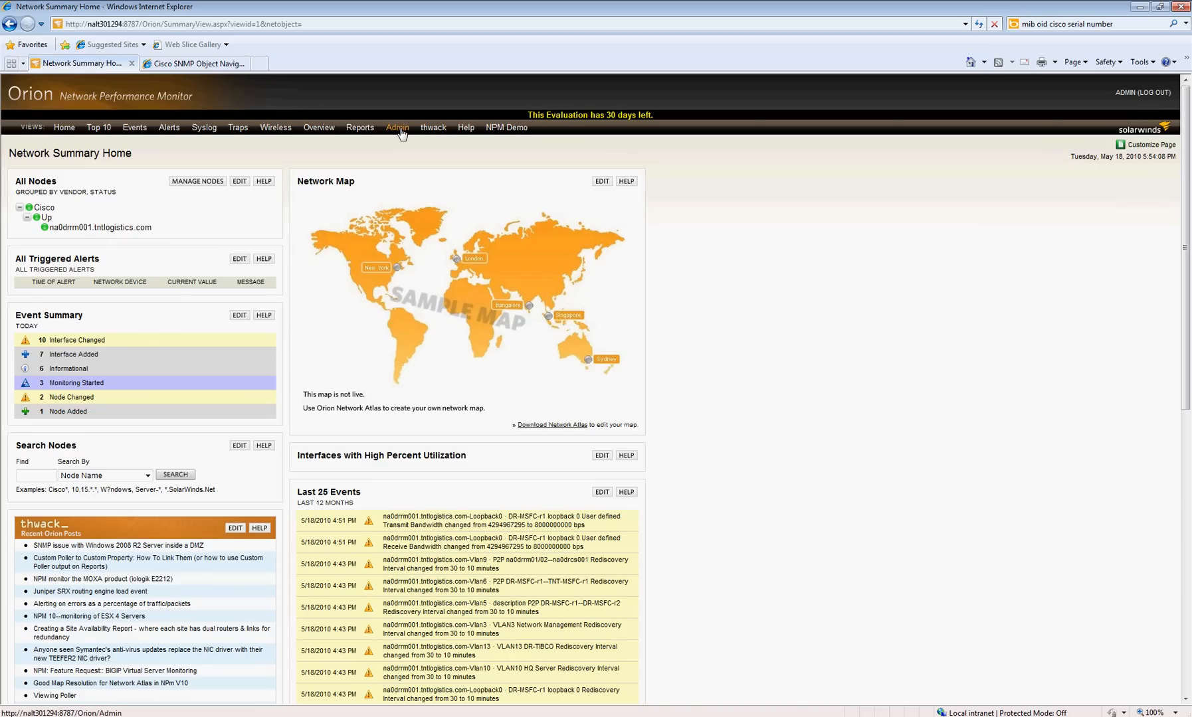
left_click(396, 127)
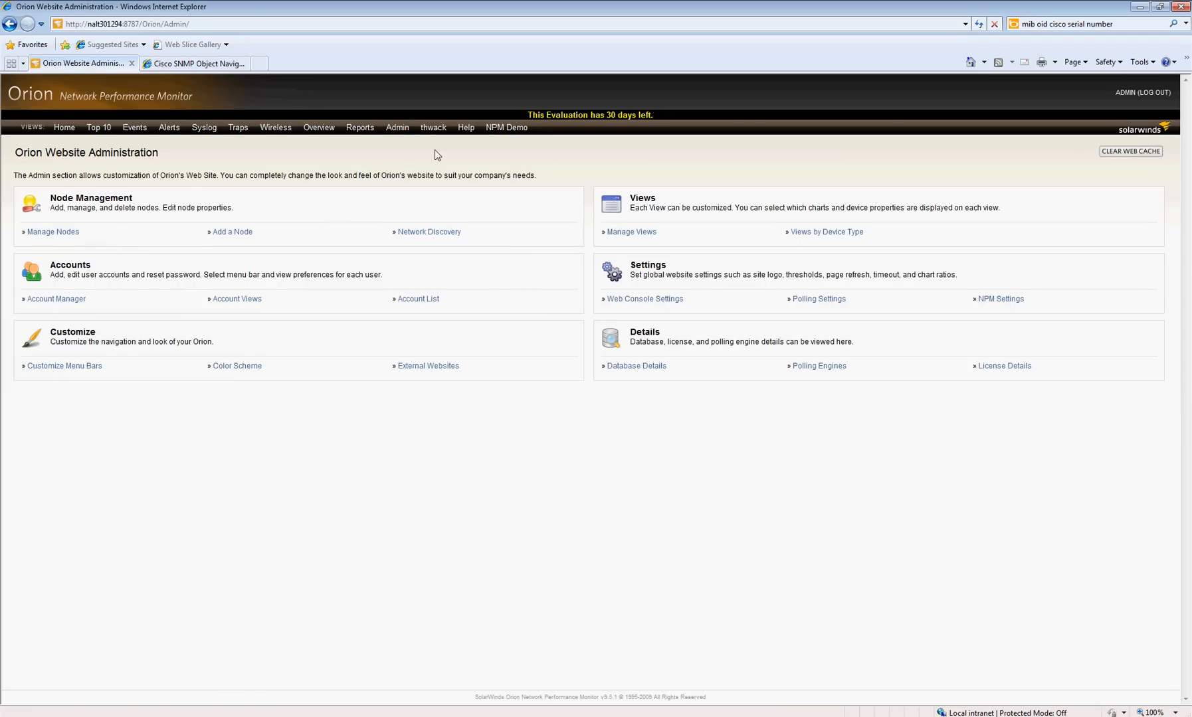
left_click(631, 232)
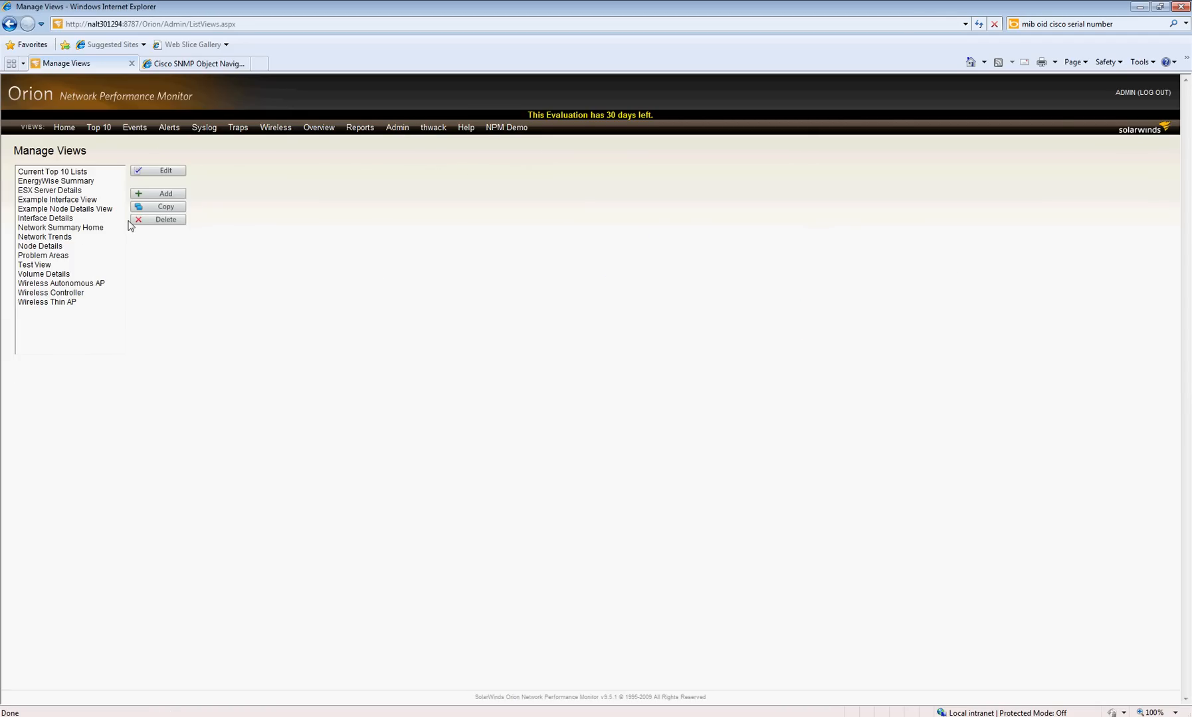
left_click(39, 246)
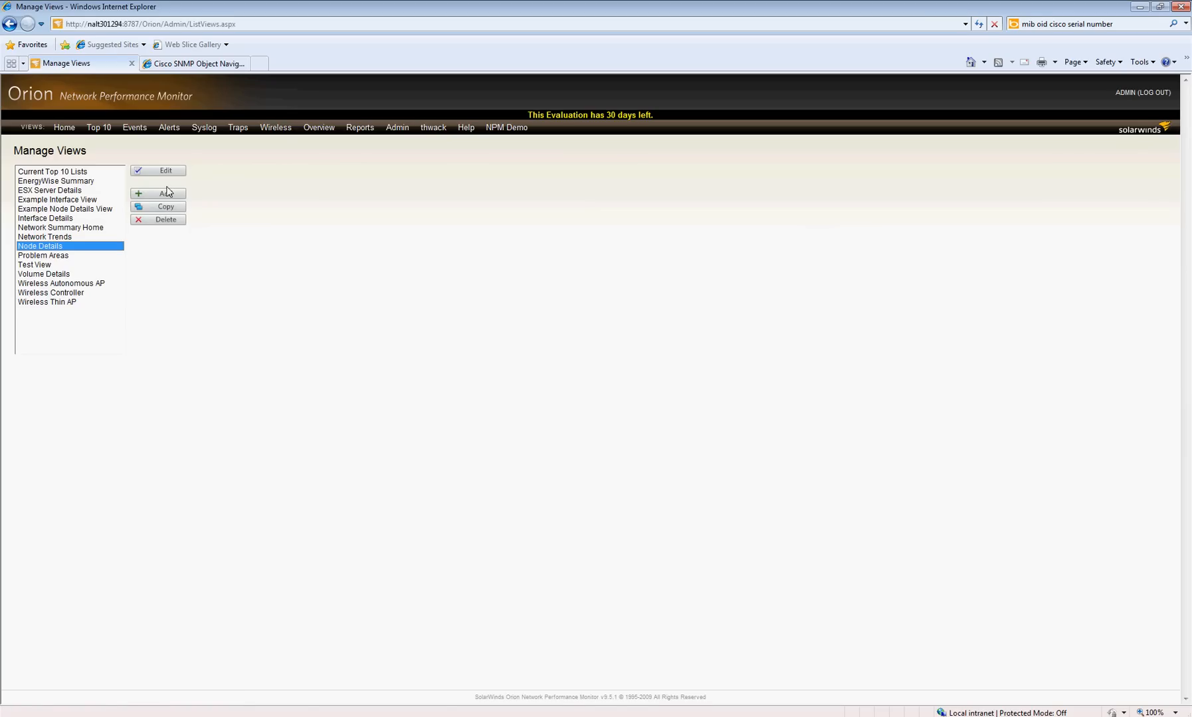
Step: Add Universal Device Poller Status from Node Detail Reports to column 1 and submit
left_click(157, 170)
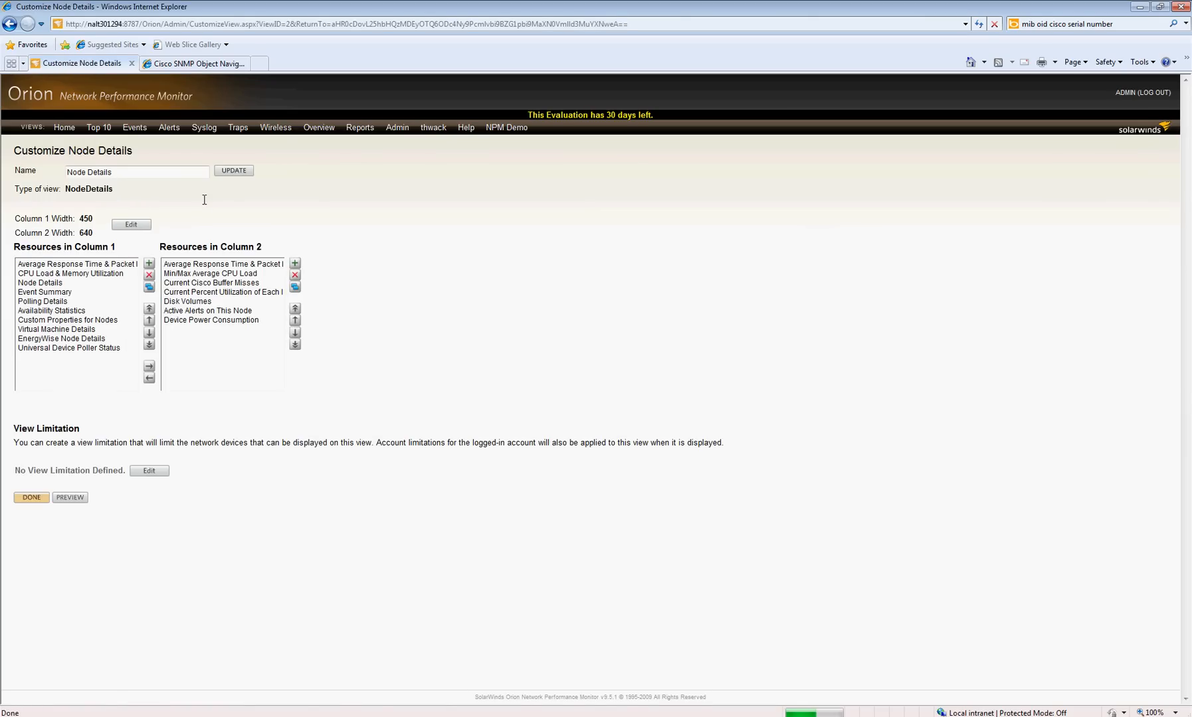
left_click(69, 347)
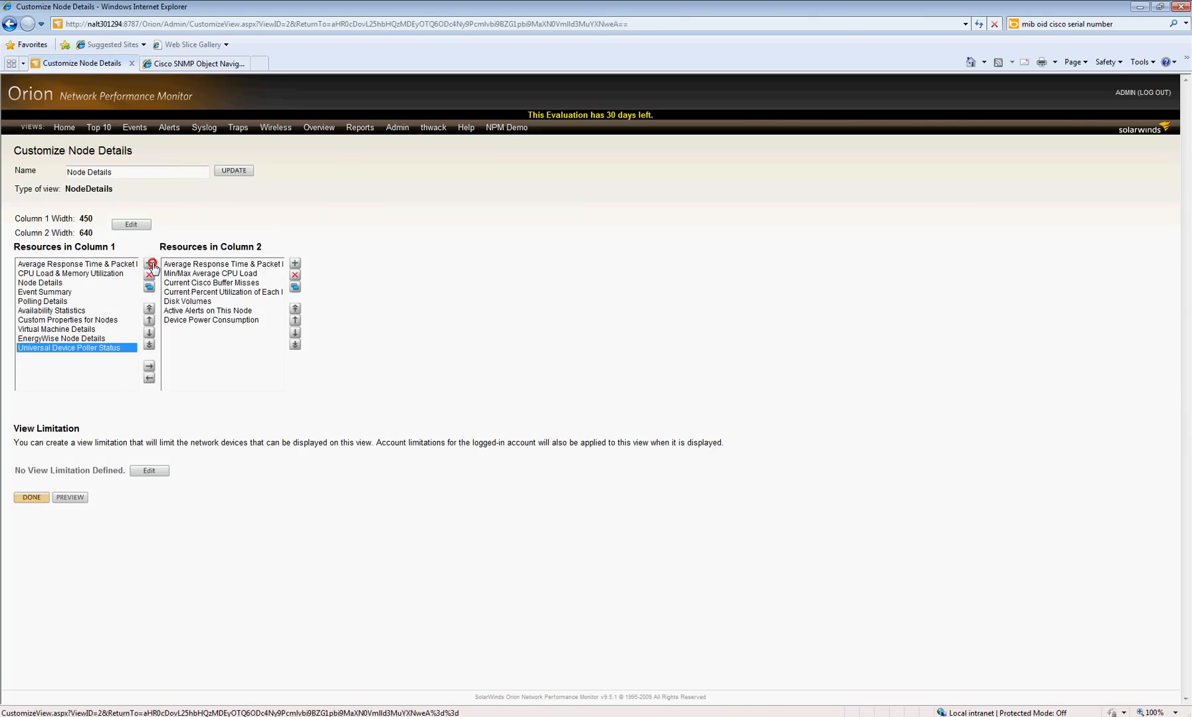
left_click(149, 264)
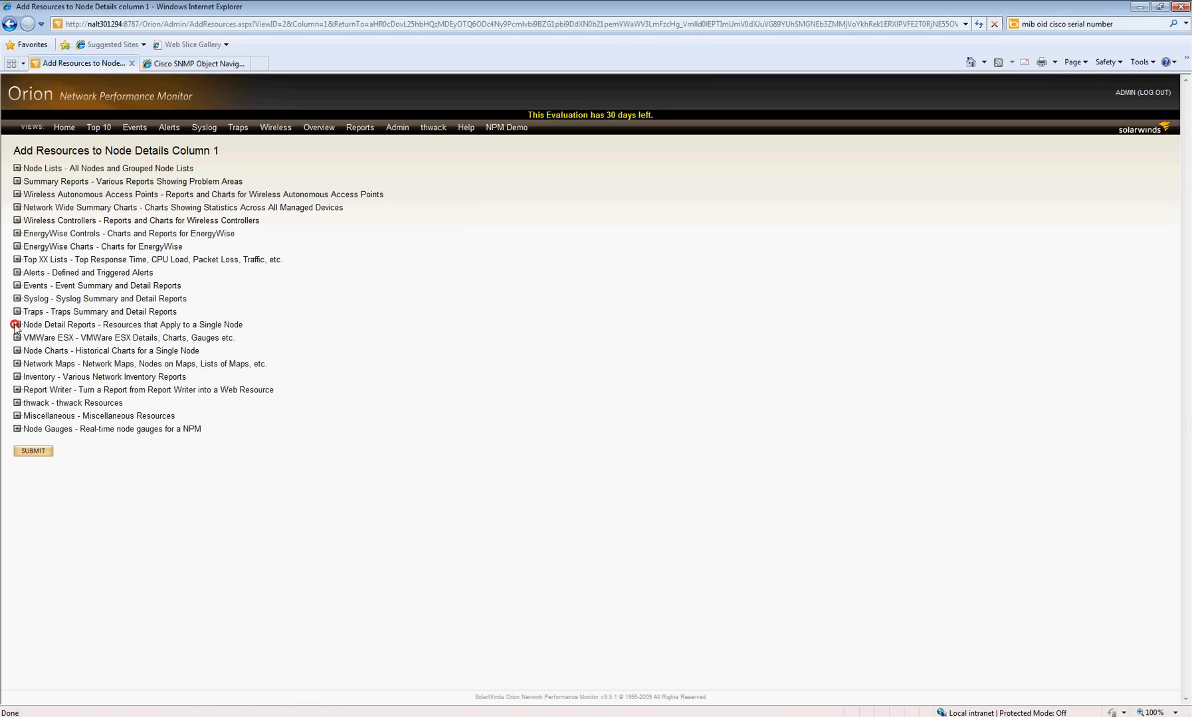
left_click(16, 324)
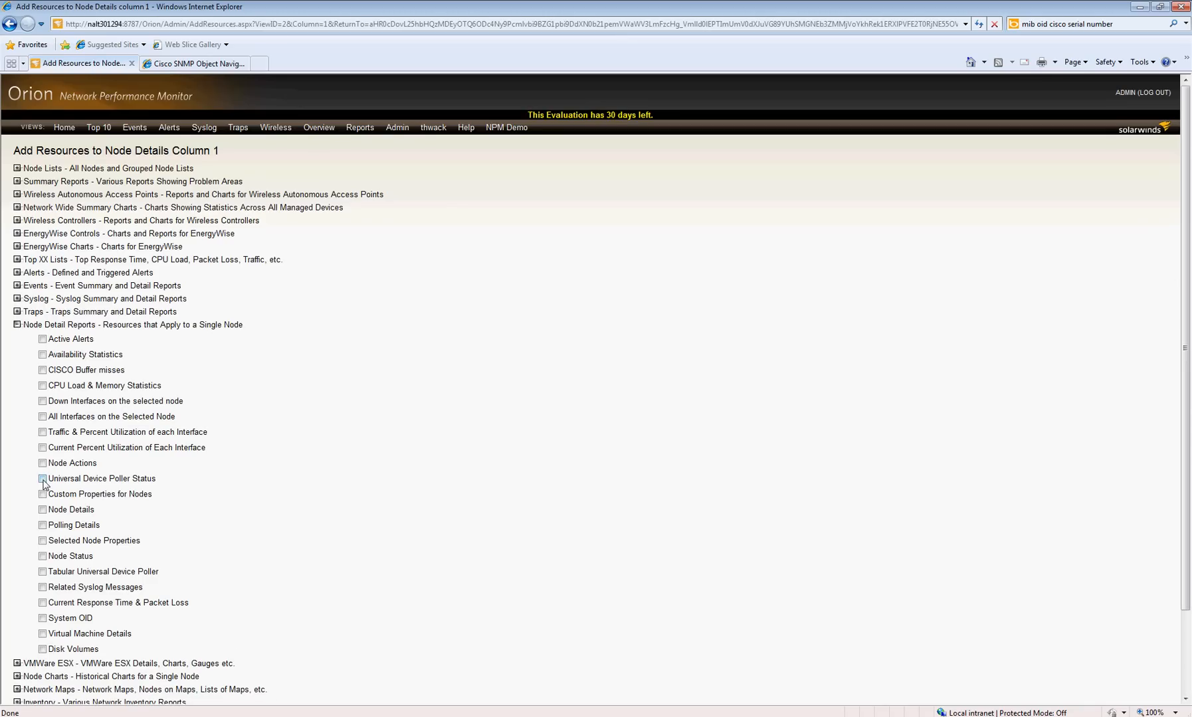
left_click(42, 479)
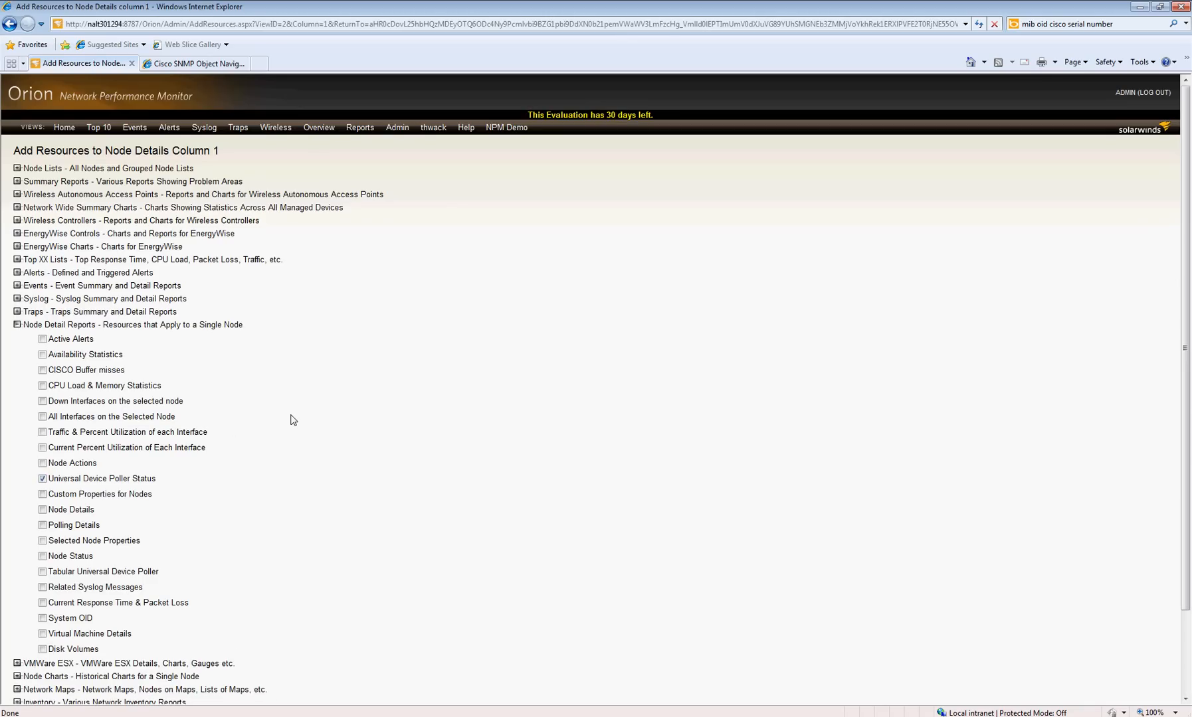
mouse_move(402, 140)
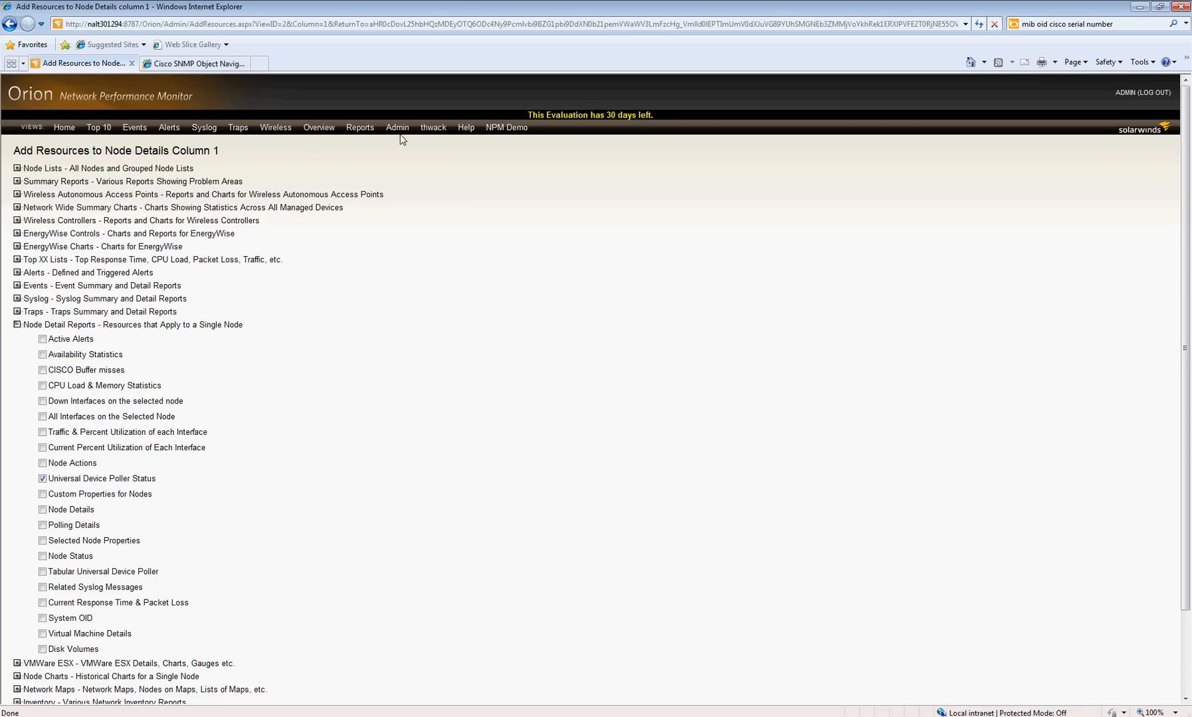
scroll("down", 3)
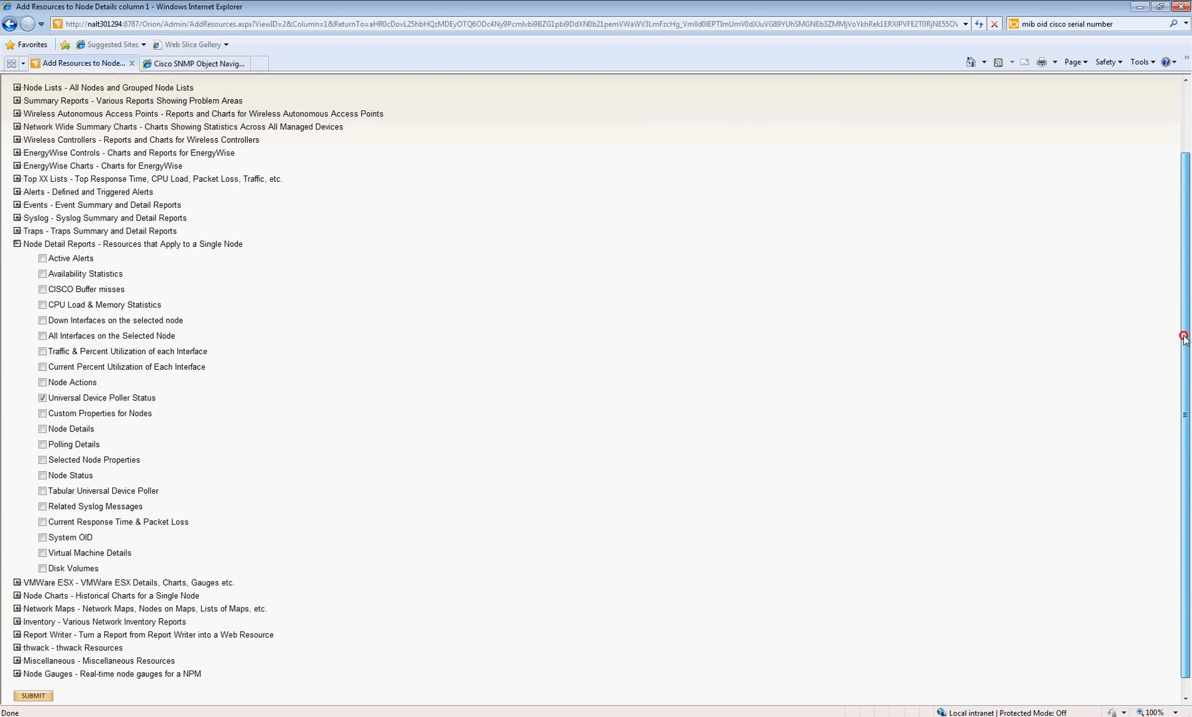
scroll("down", 3)
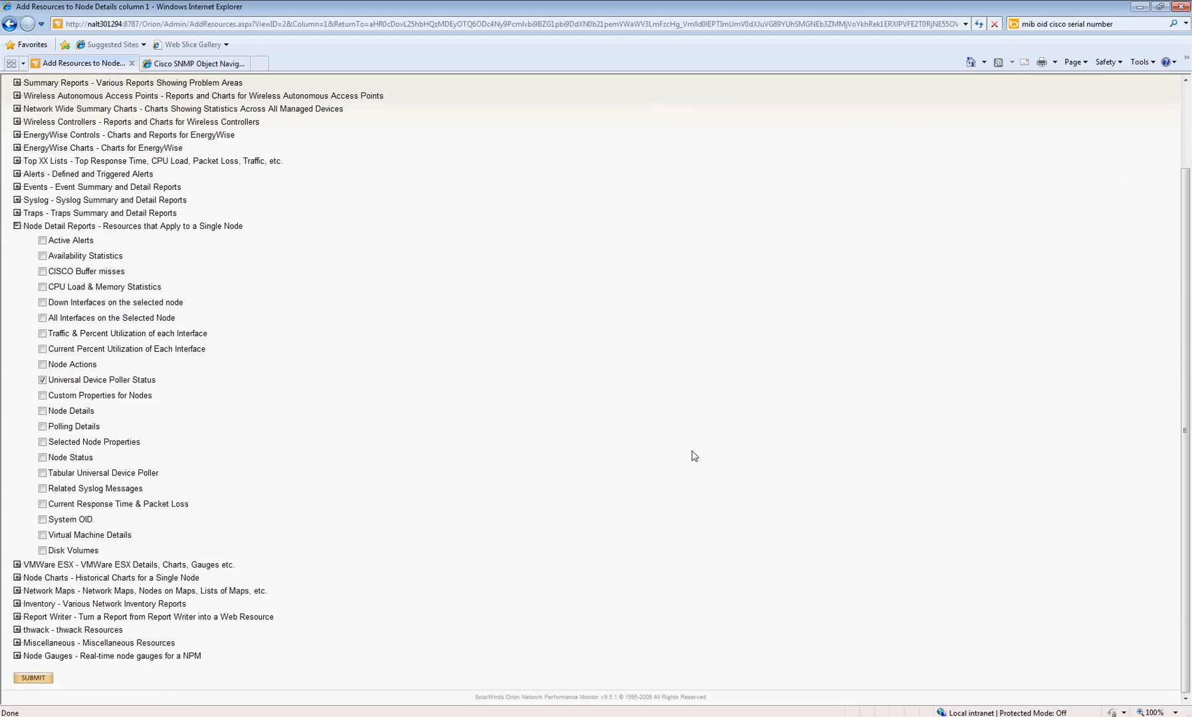
mouse_move(66, 683)
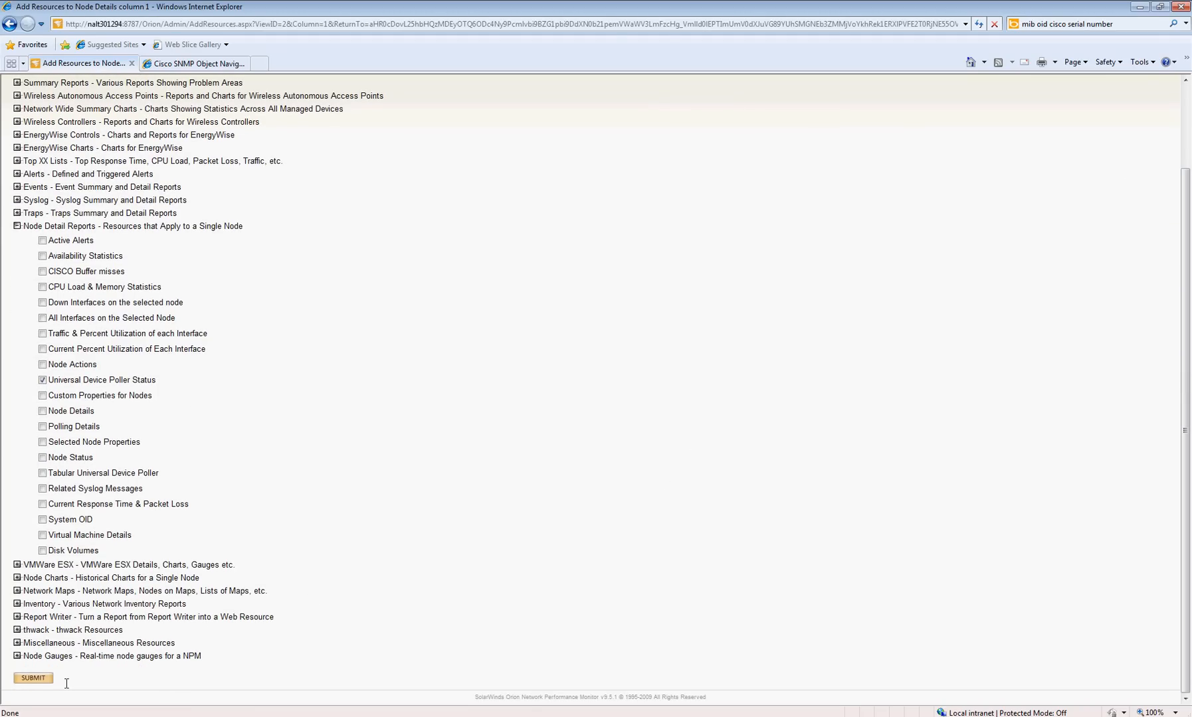
left_click(33, 678)
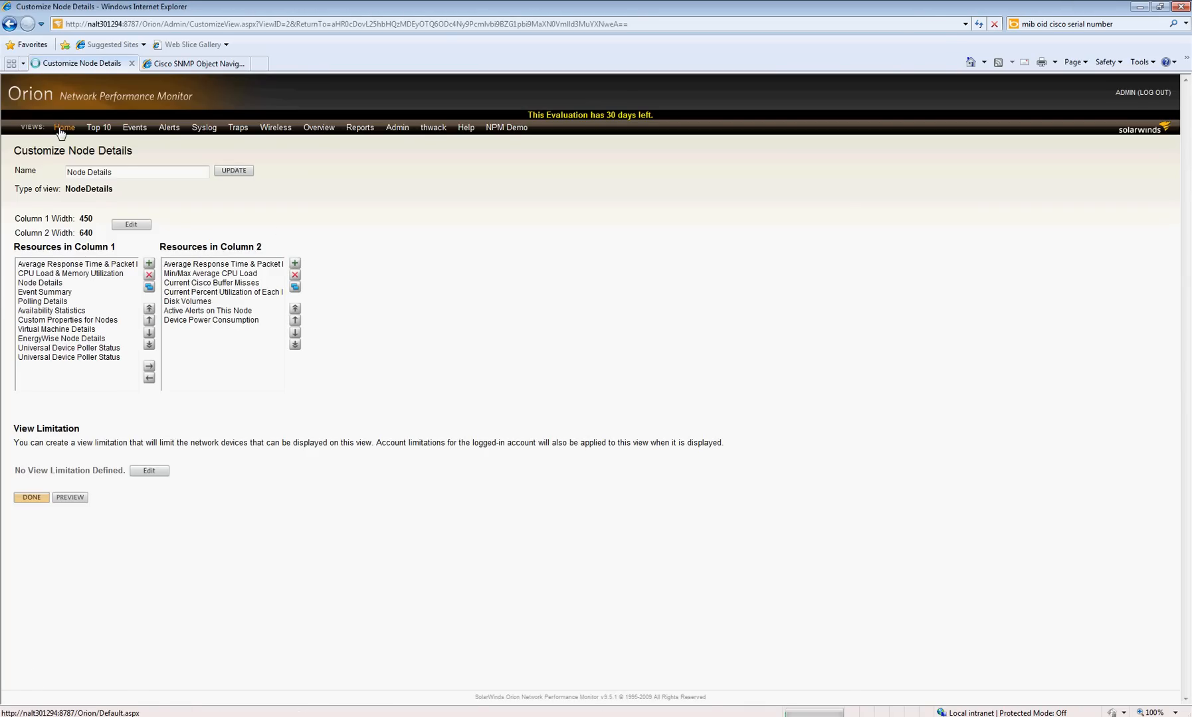
Step: Open node na0drrm001.tntlogistics.com and view its poller status showing serial SAD083406KY
left_click(64, 127)
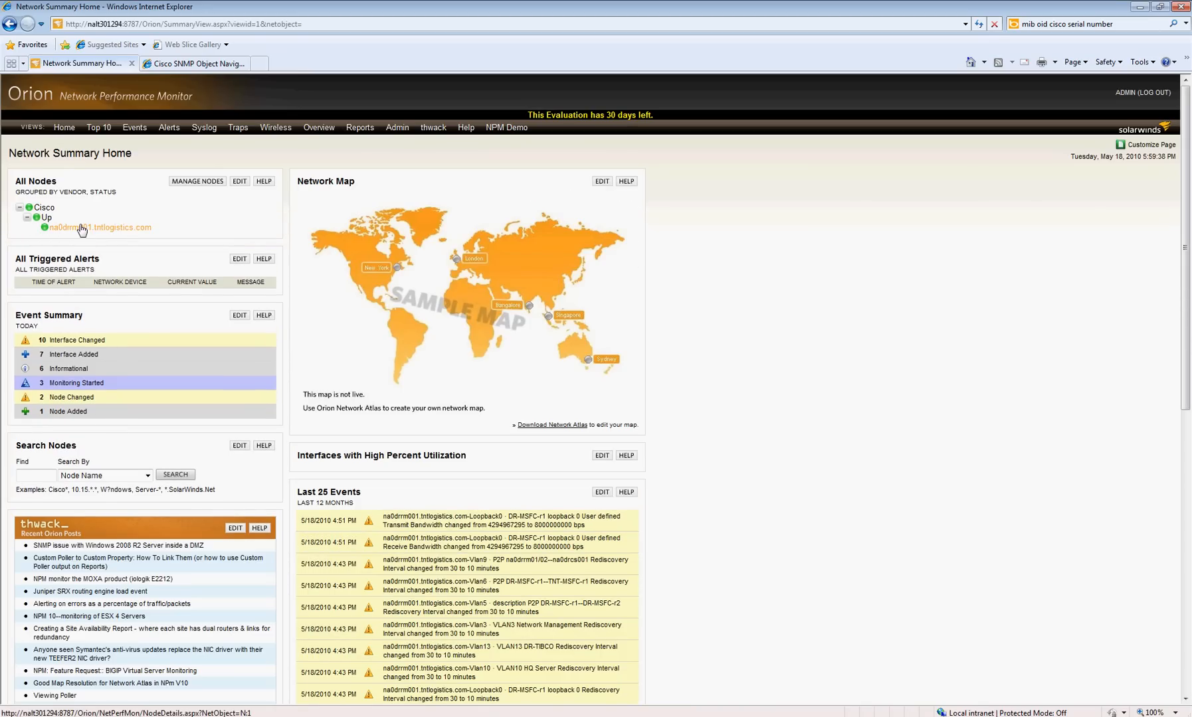
left_click(100, 227)
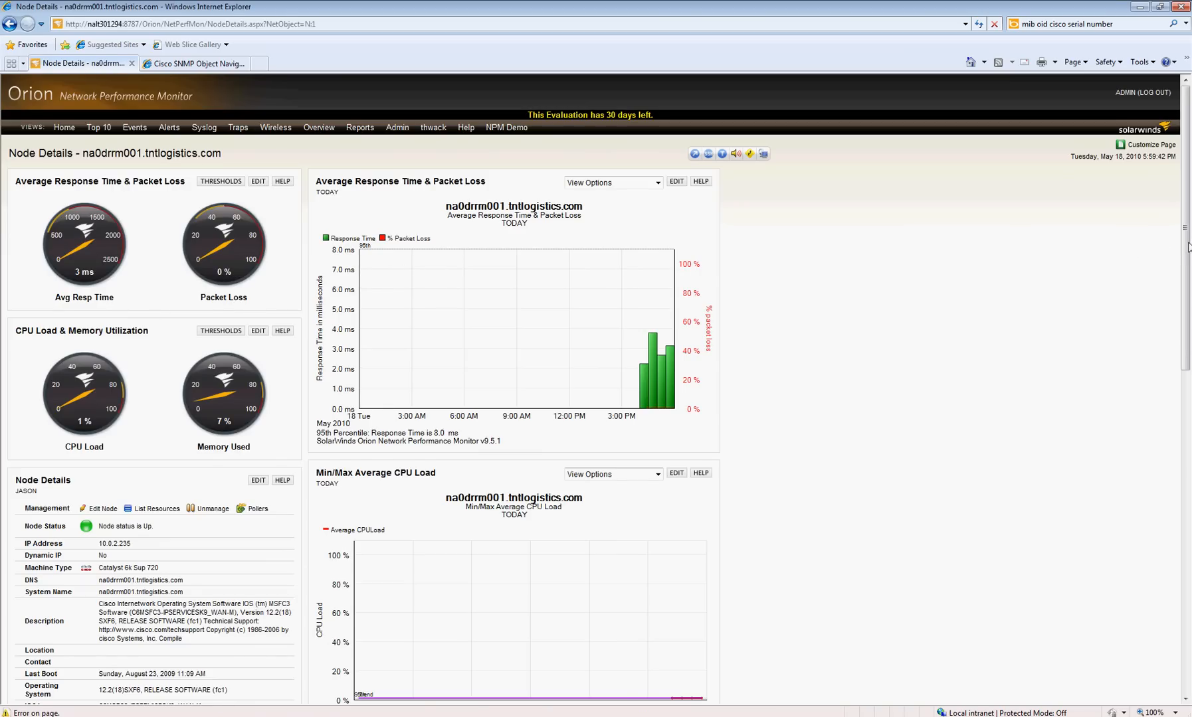
scroll("down", 3)
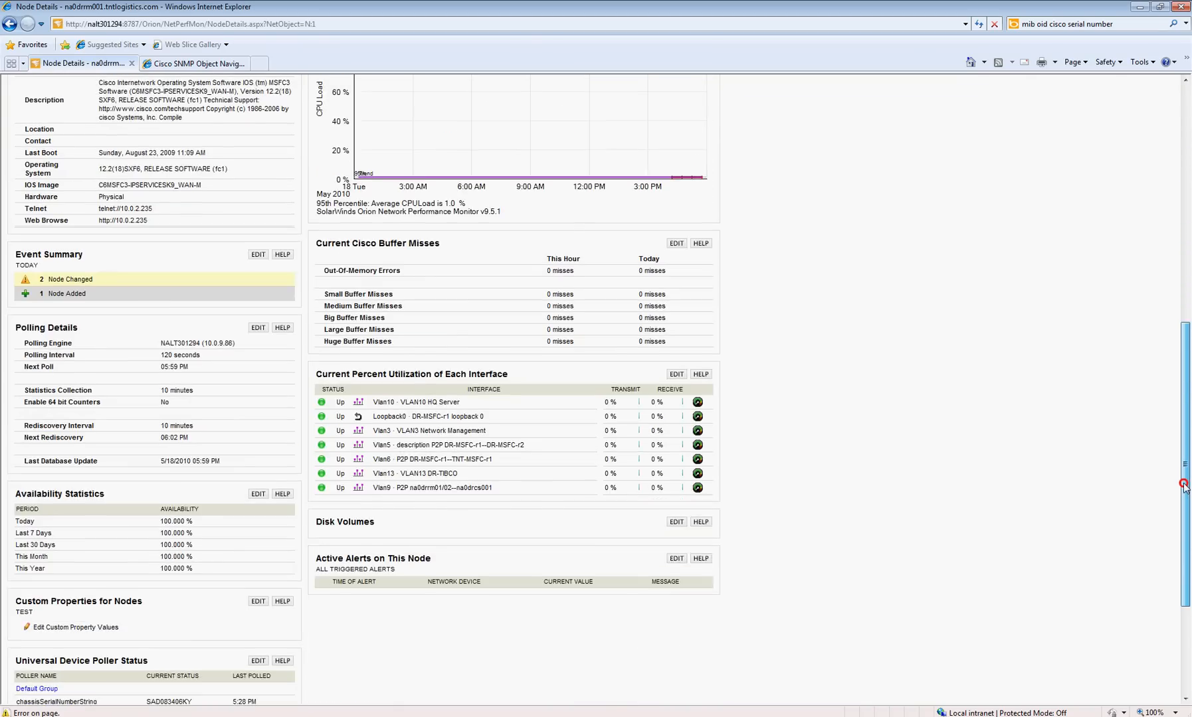
scroll("down", 3)
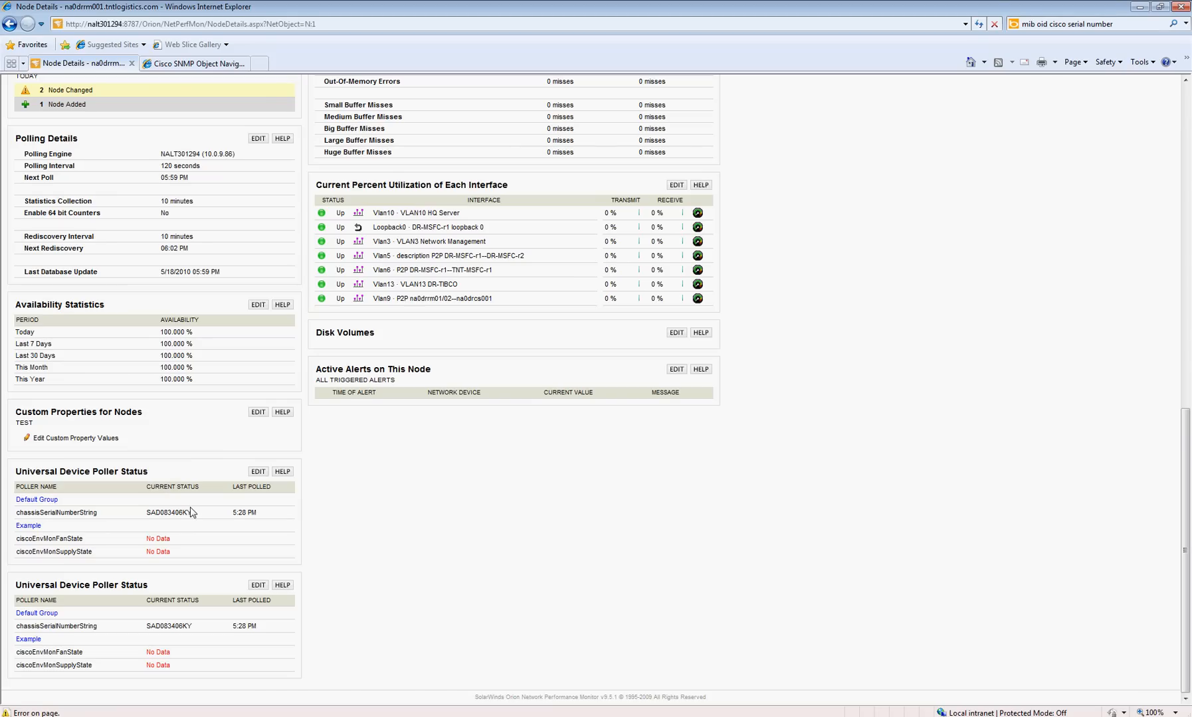
mouse_move(196, 520)
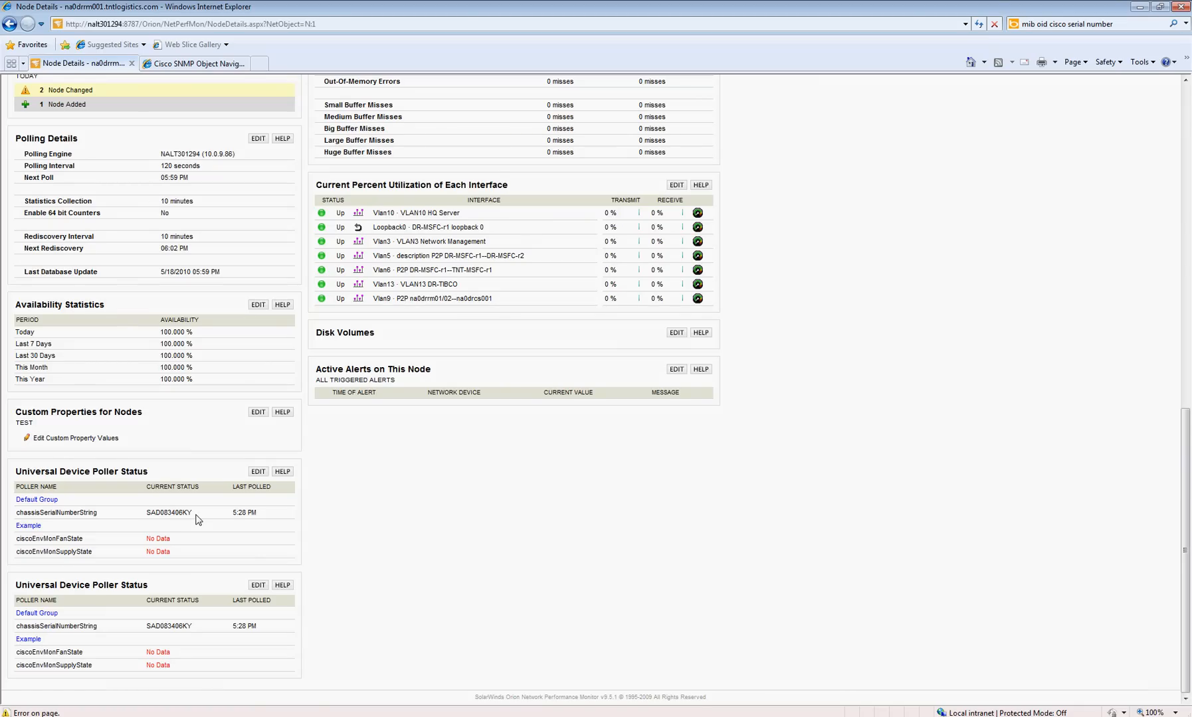
mouse_move(122, 511)
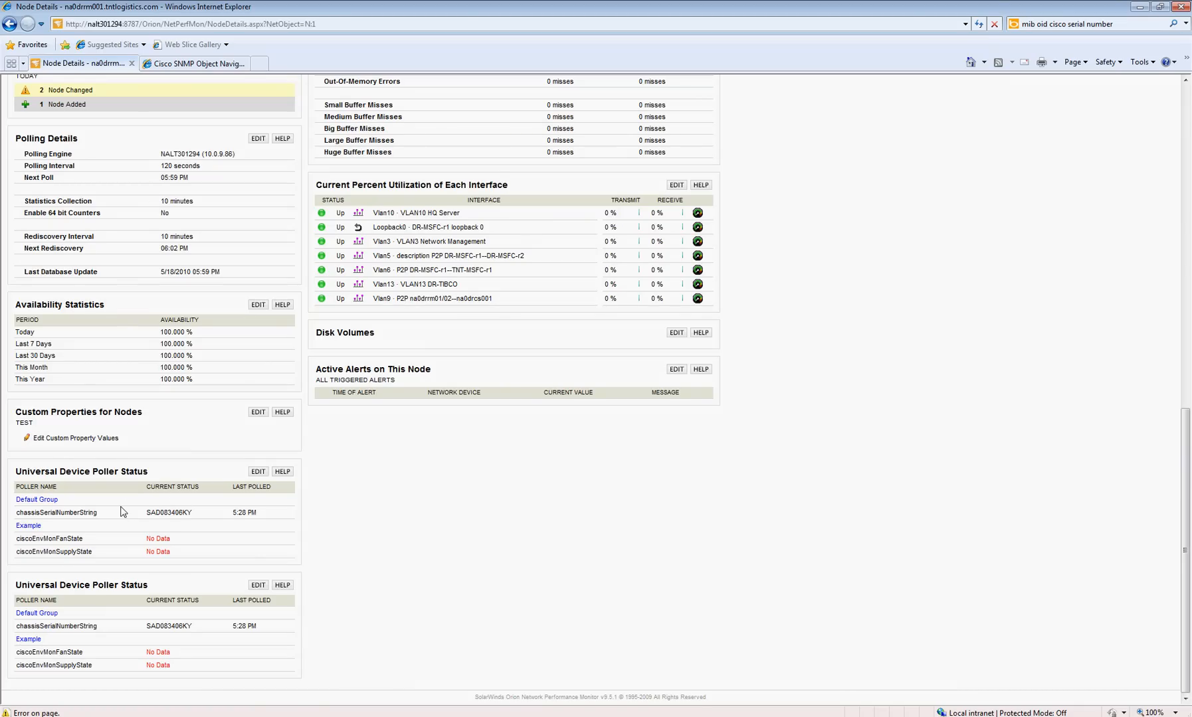
left_click(7, 714)
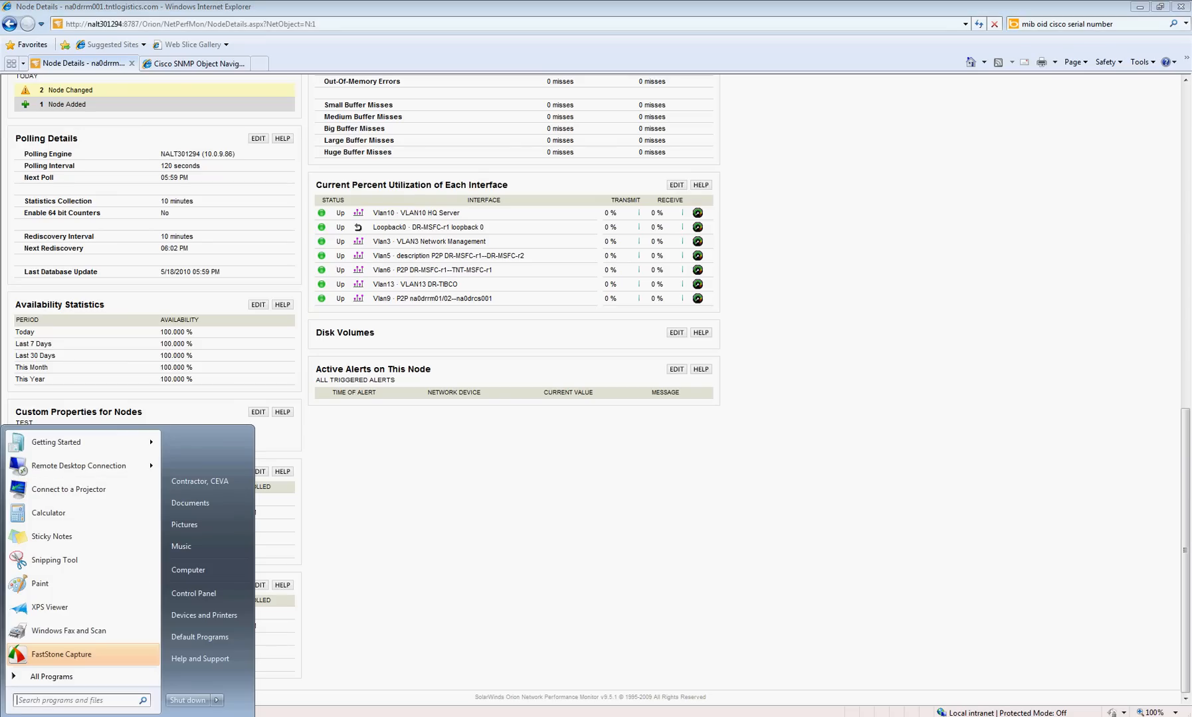
Step: Launch Report Writer from Alerting, Reporting, and Mapping and continue with the demo
left_click(51, 676)
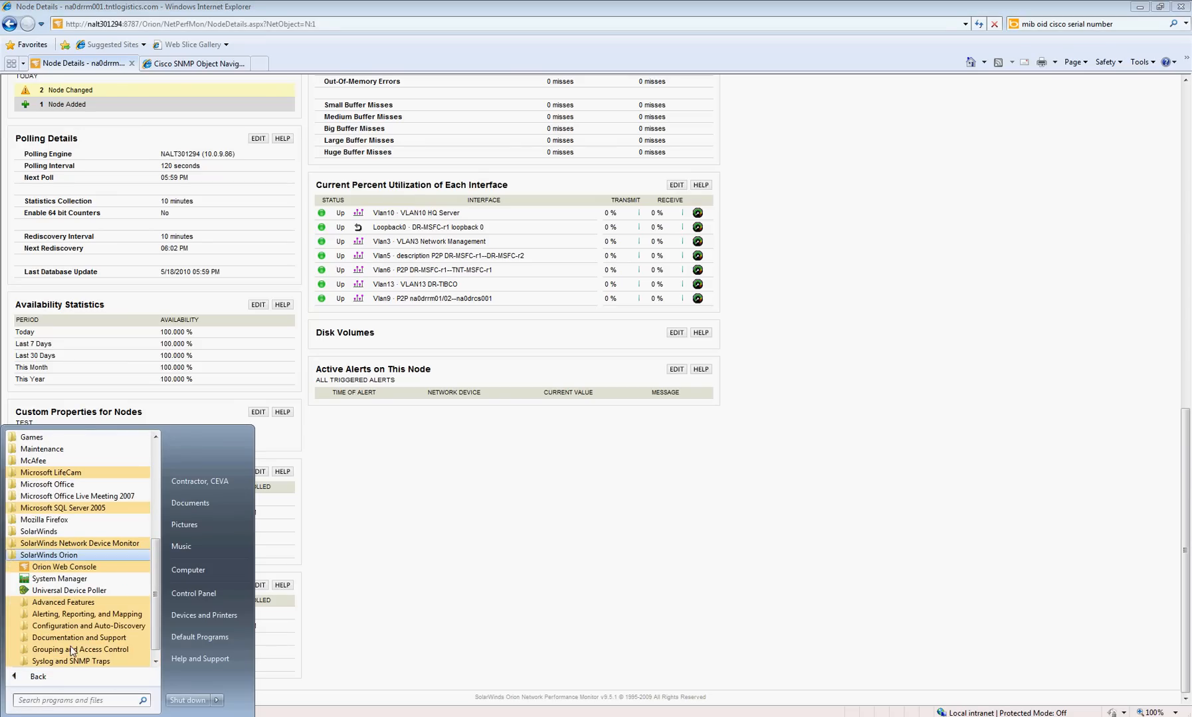
mouse_move(88, 613)
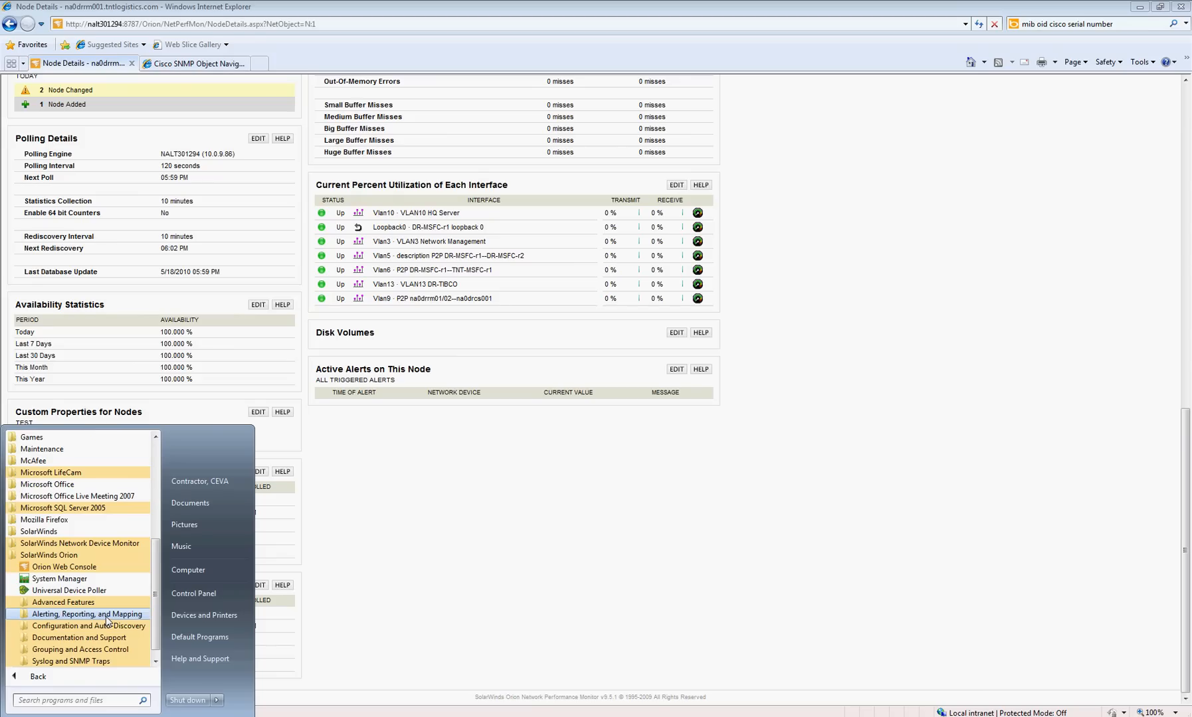
left_click(88, 614)
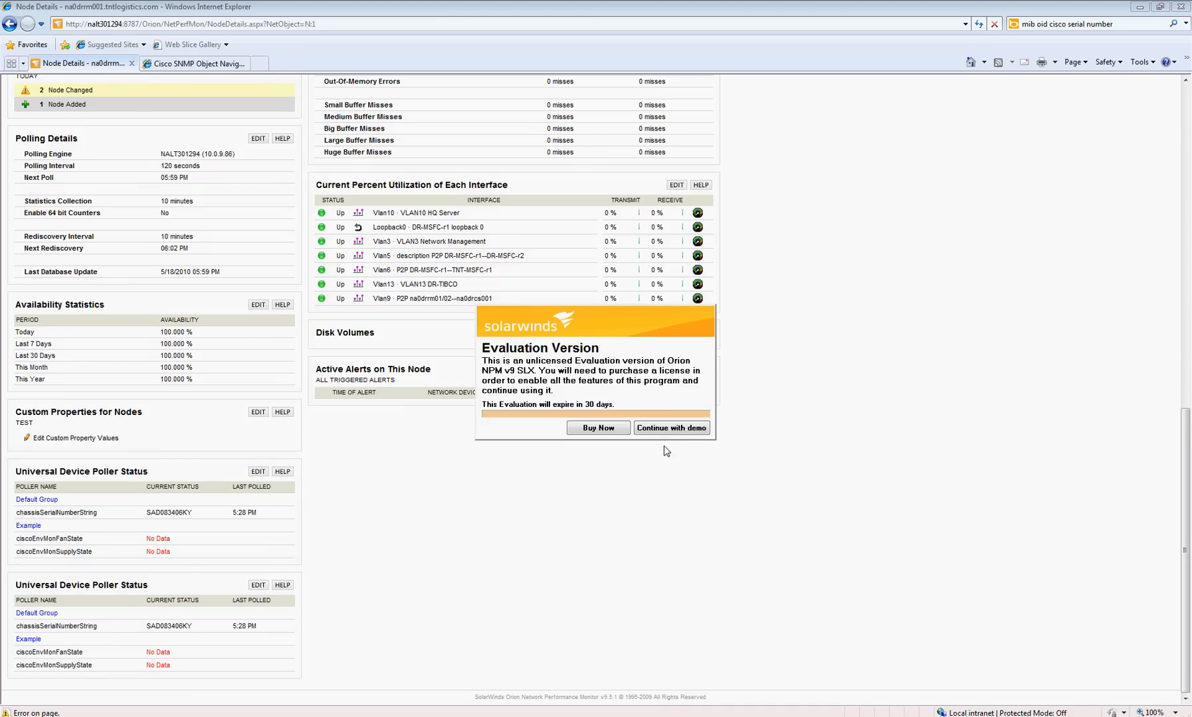
left_click(671, 428)
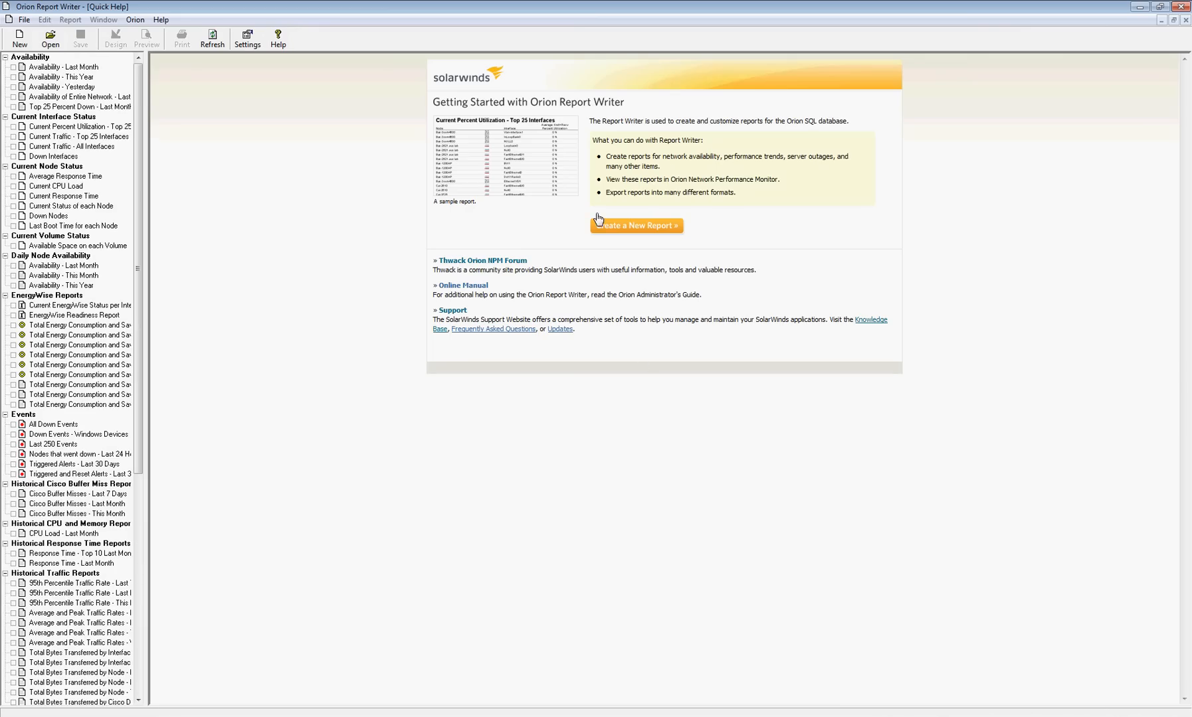
Step: Start a current status report and add two fields on Select Fields
left_click(637, 226)
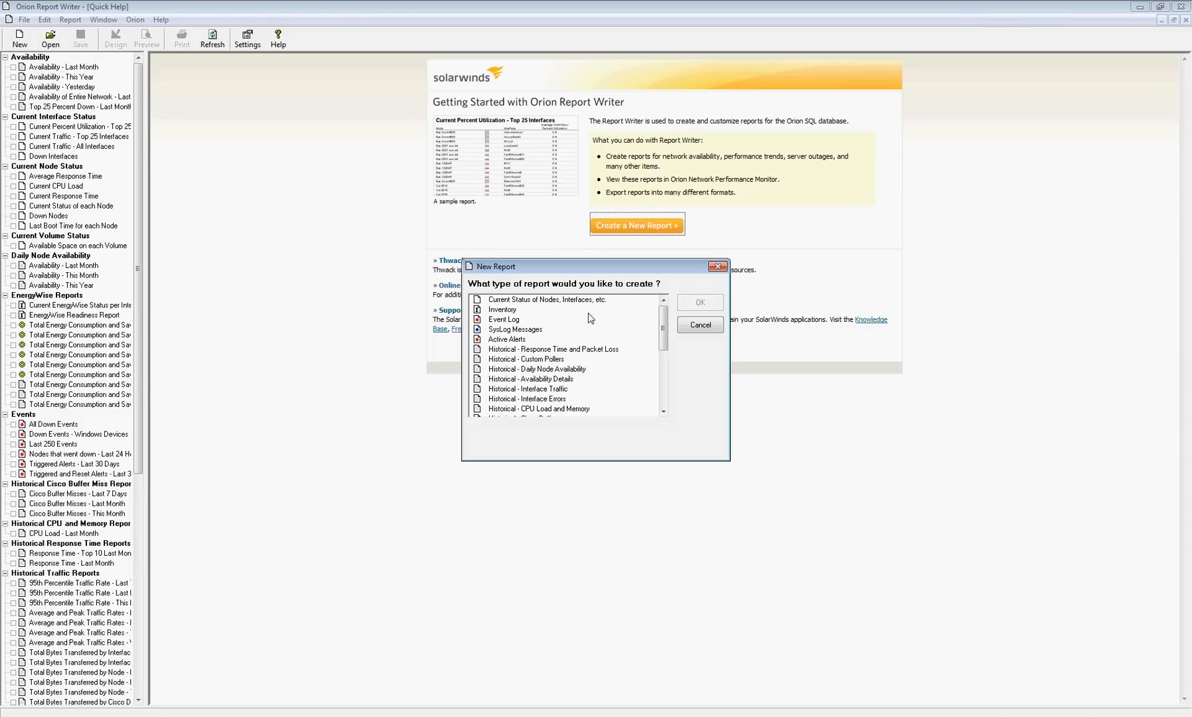
left_click(697, 326)
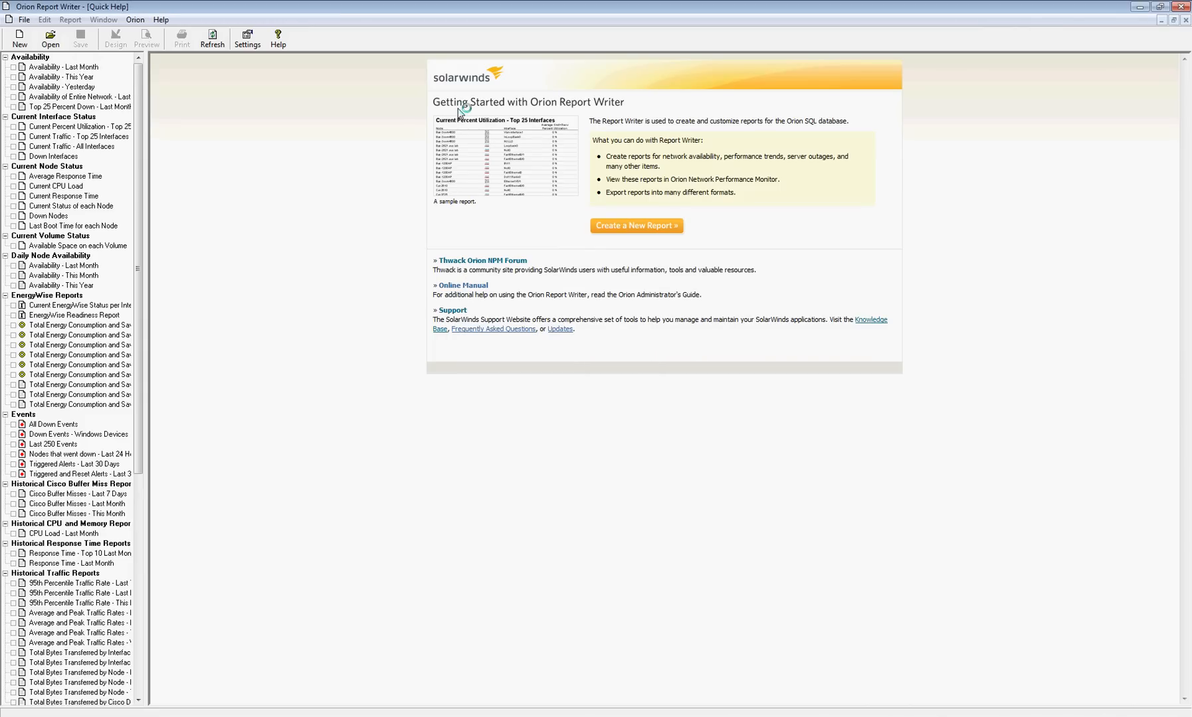
left_click(635, 226)
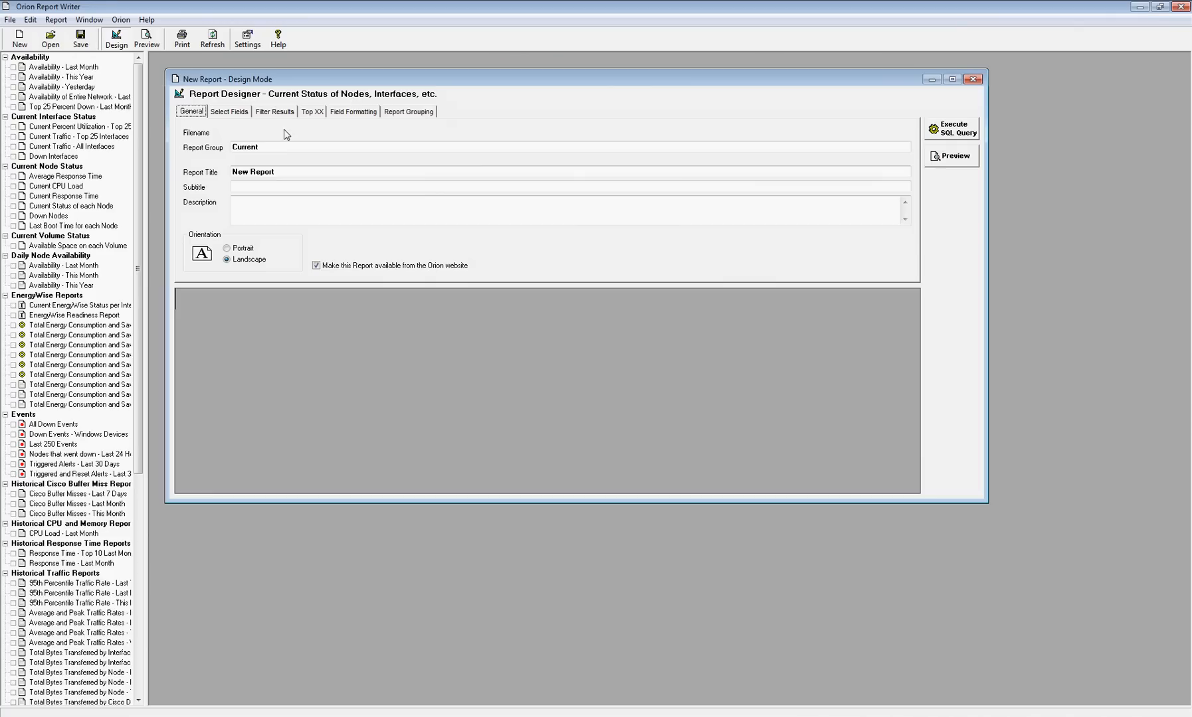
left_click(229, 111)
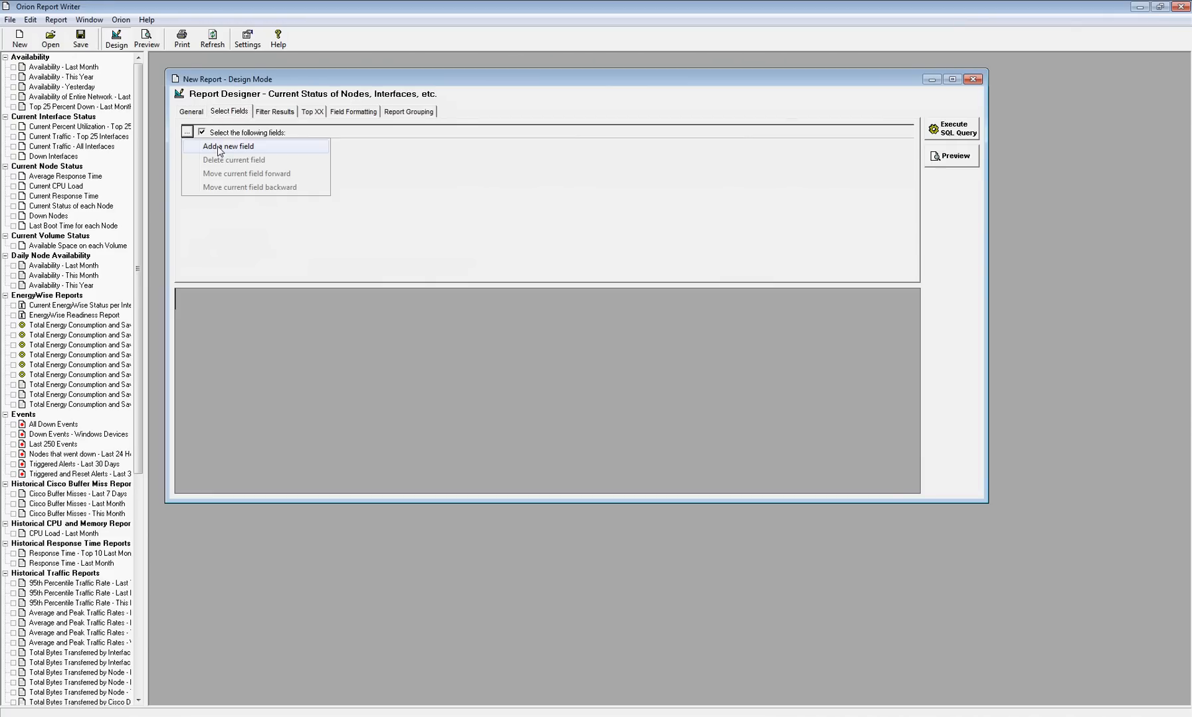
left_click(226, 146)
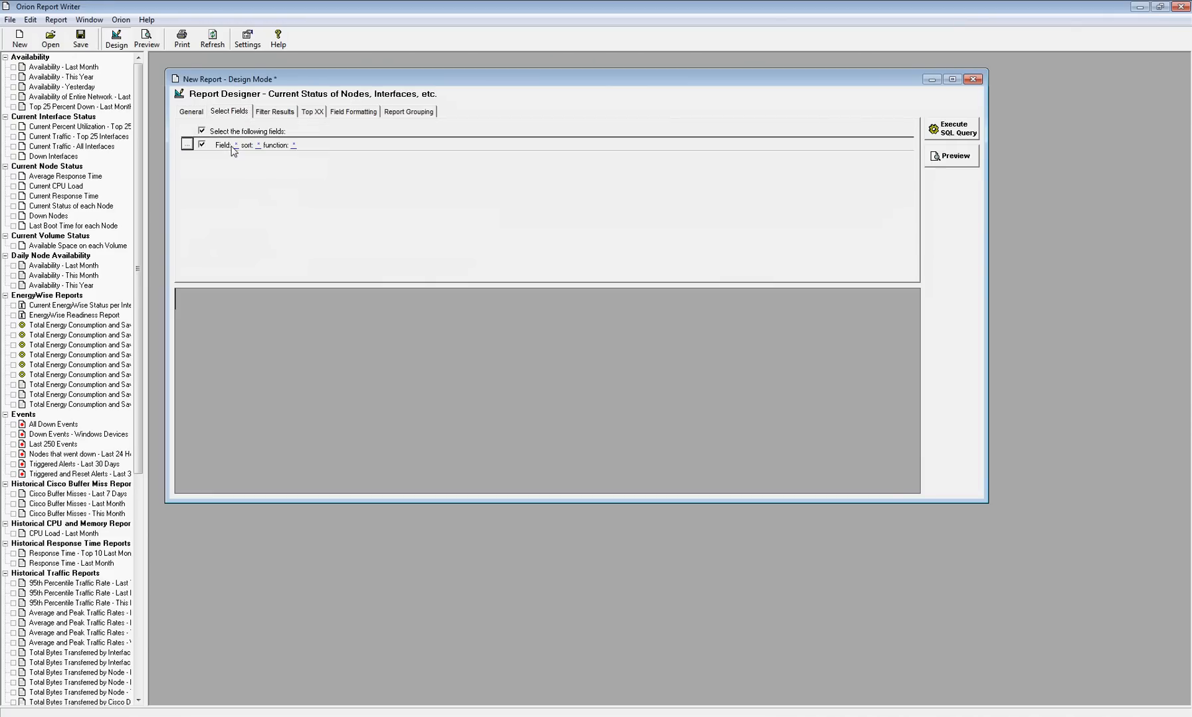
left_click(186, 146)
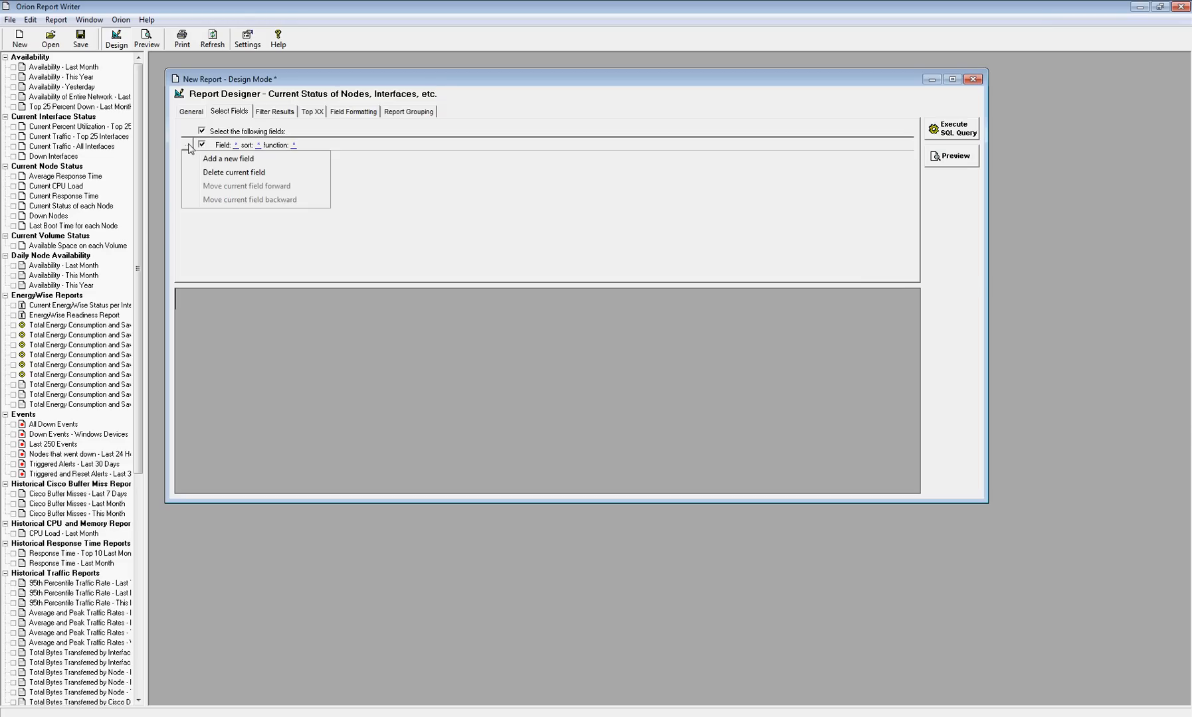
left_click(228, 158)
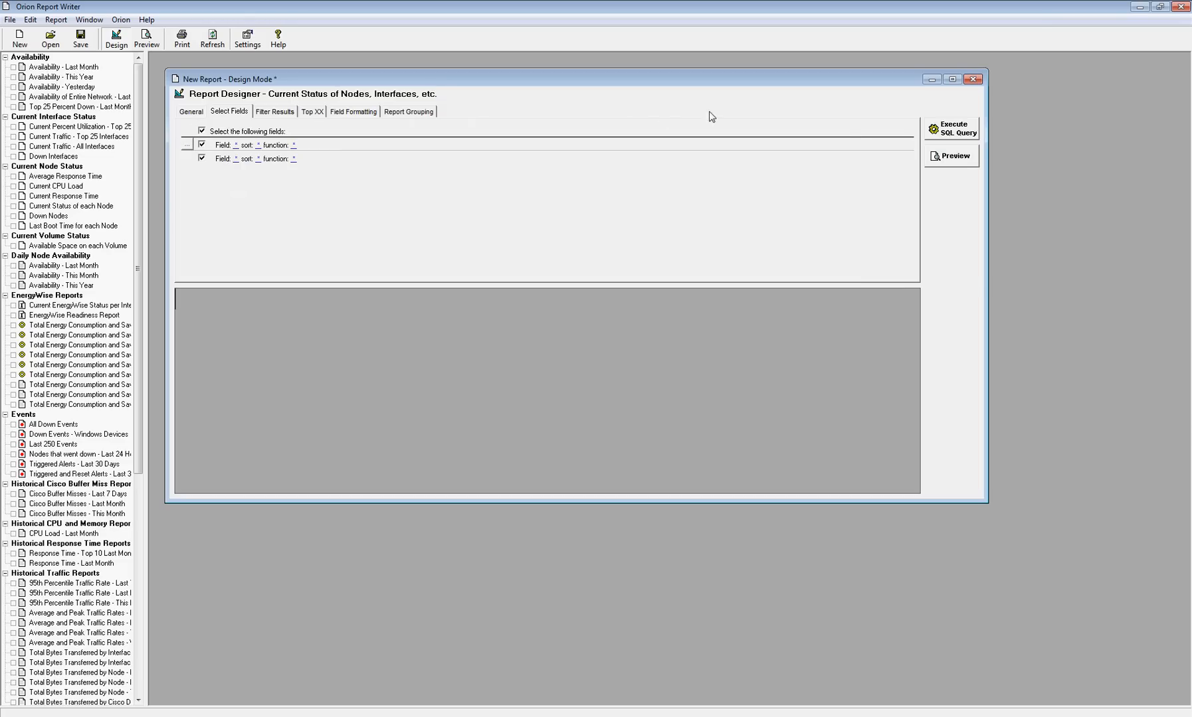
Step: Close the report designer without saving changes
left_click(972, 79)
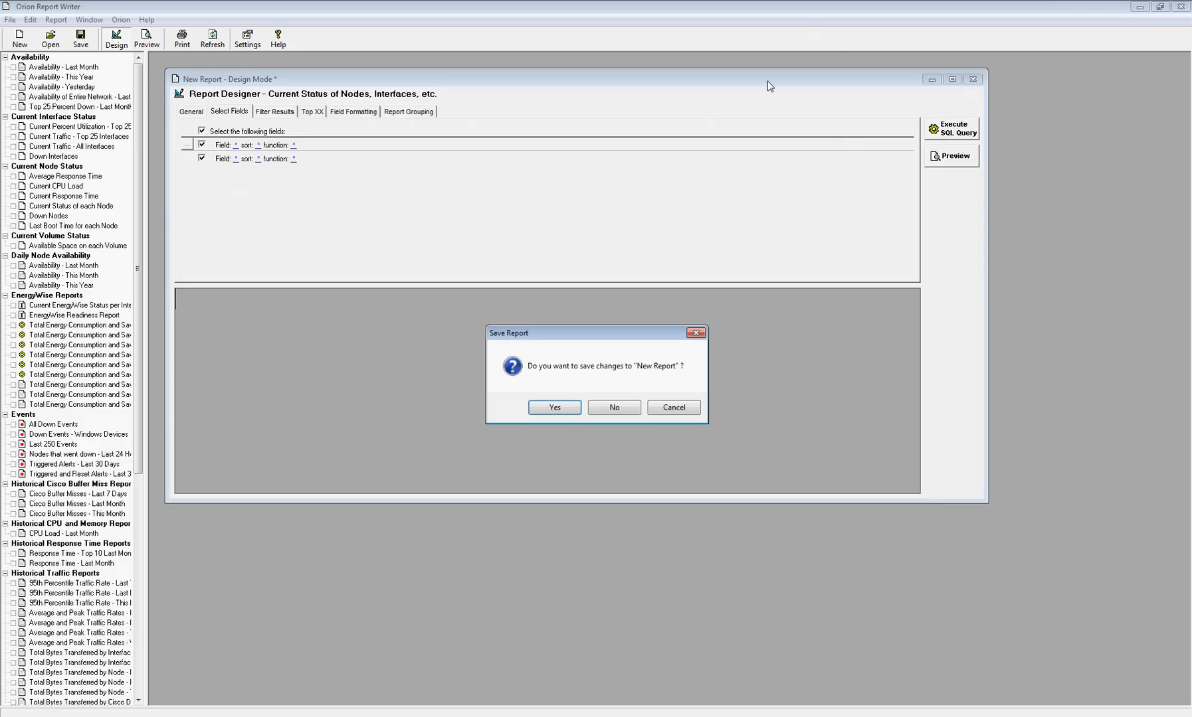
left_click(612, 408)
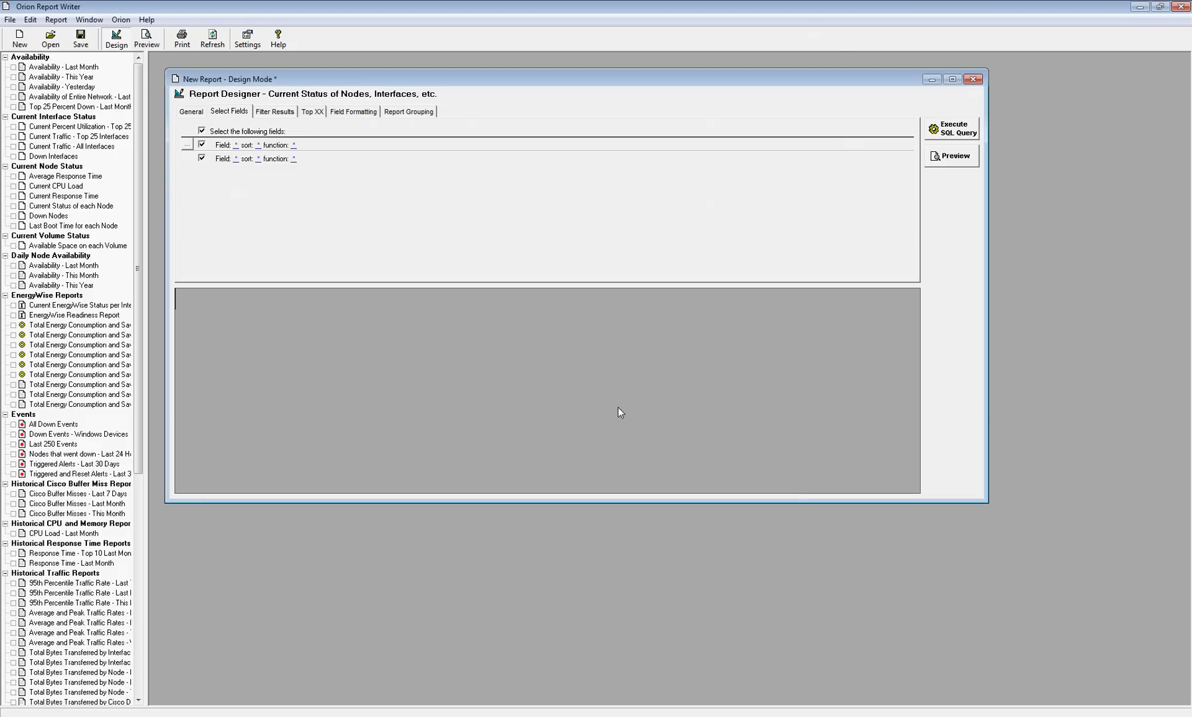
left_click(972, 79)
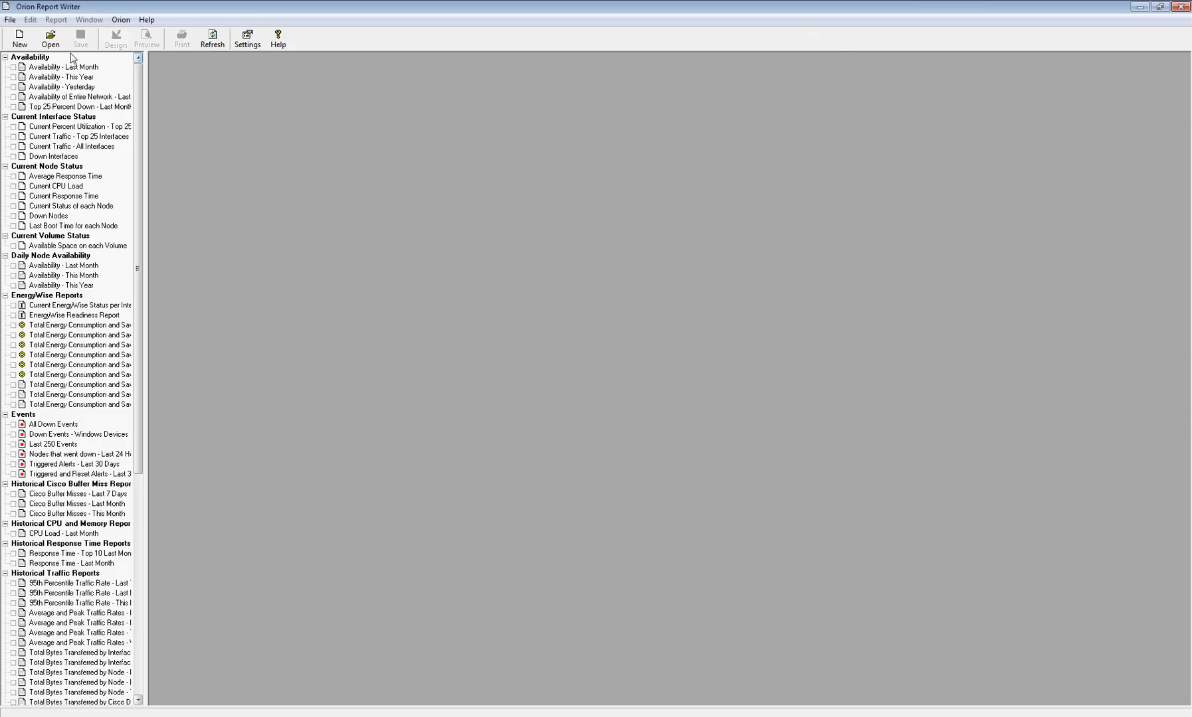
Step: Create a new Current Status of Nodes, Interfaces, etc. report and add a field
left_click(19, 37)
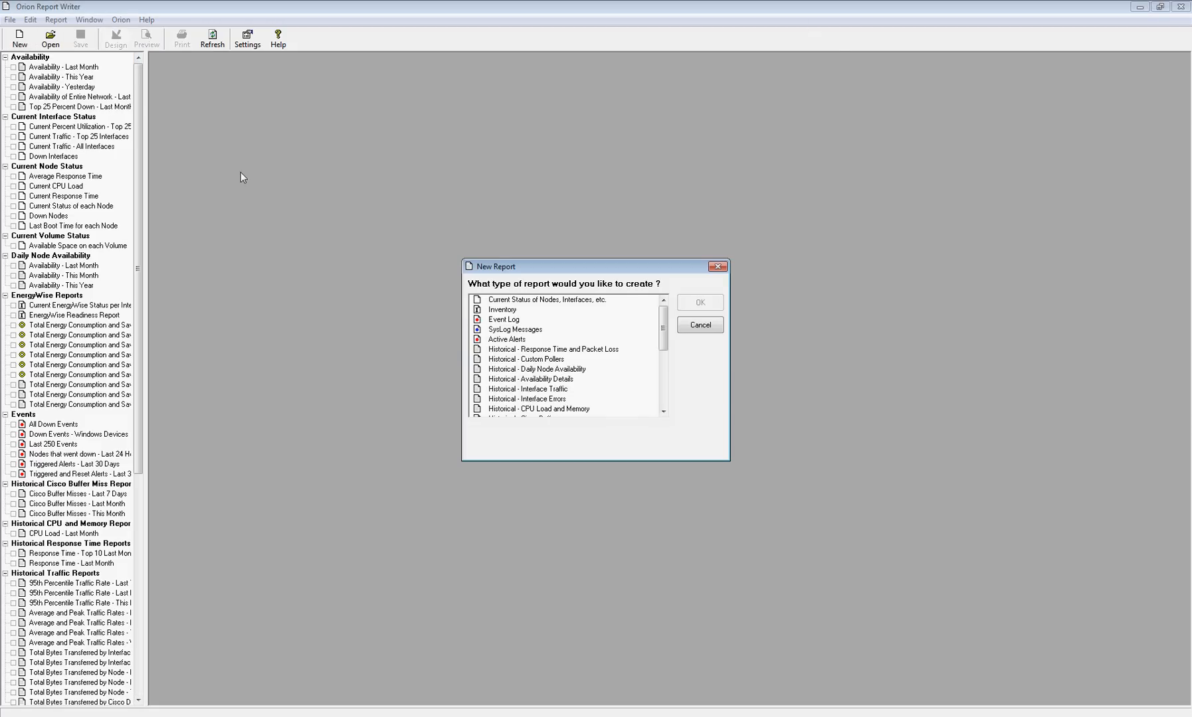
mouse_move(622, 342)
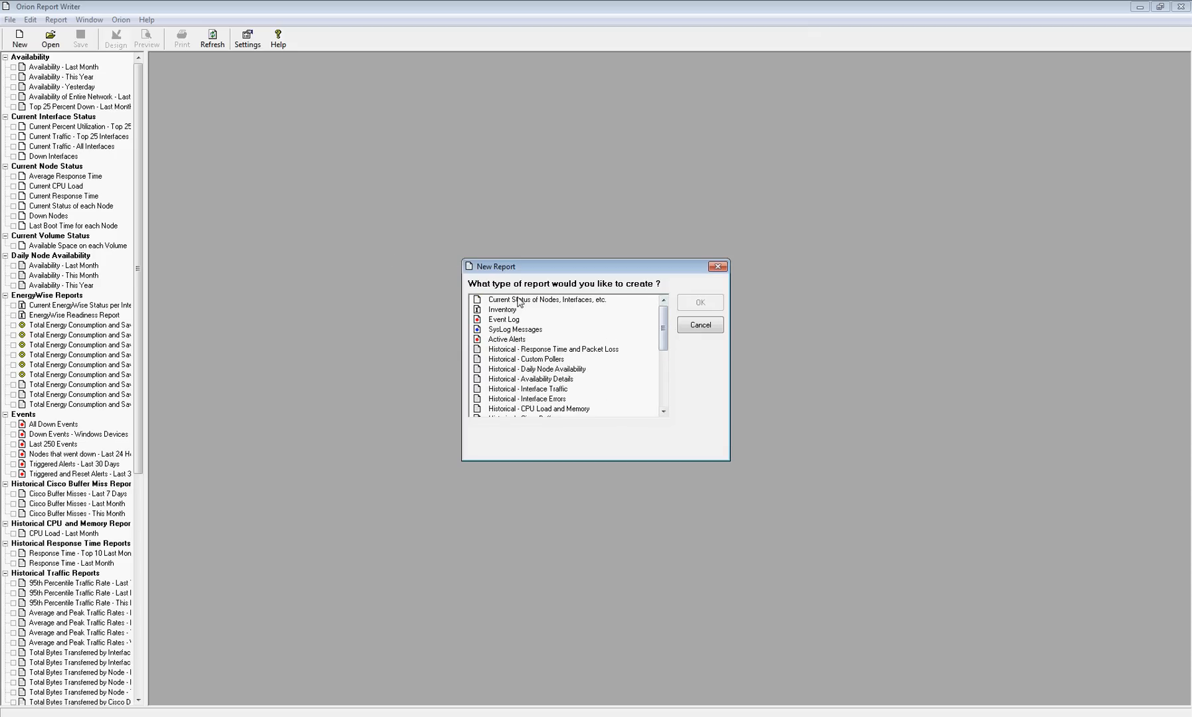
left_click(565, 299)
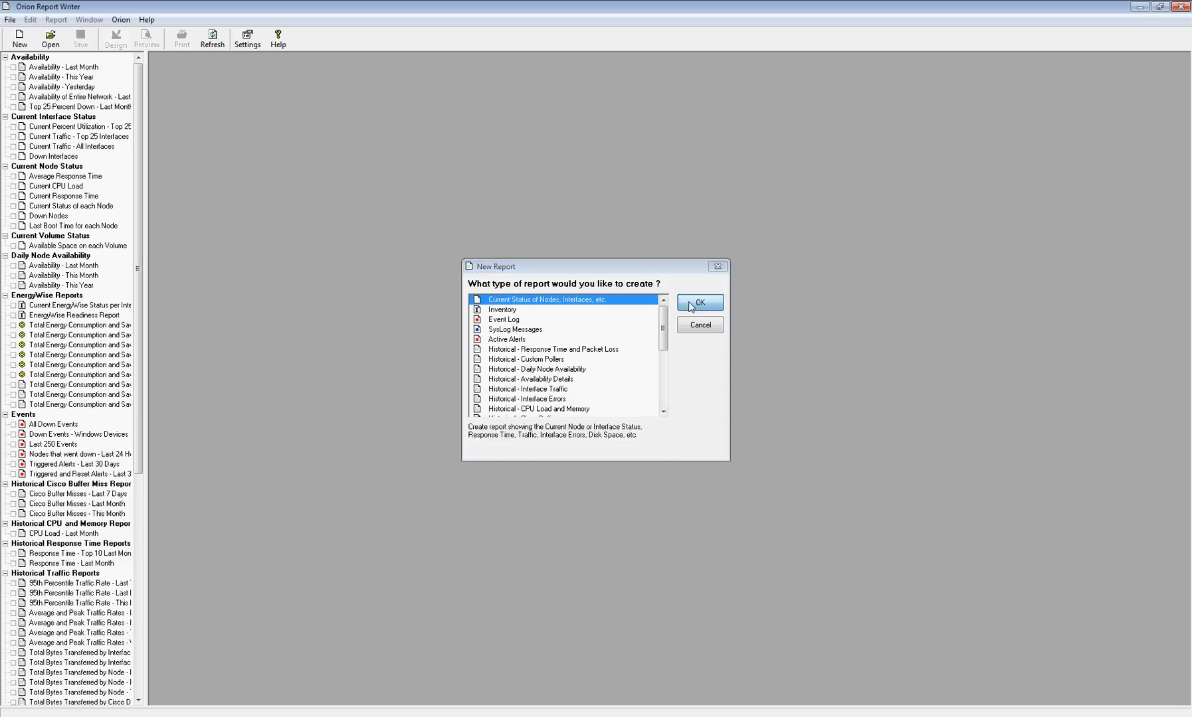
left_click(698, 301)
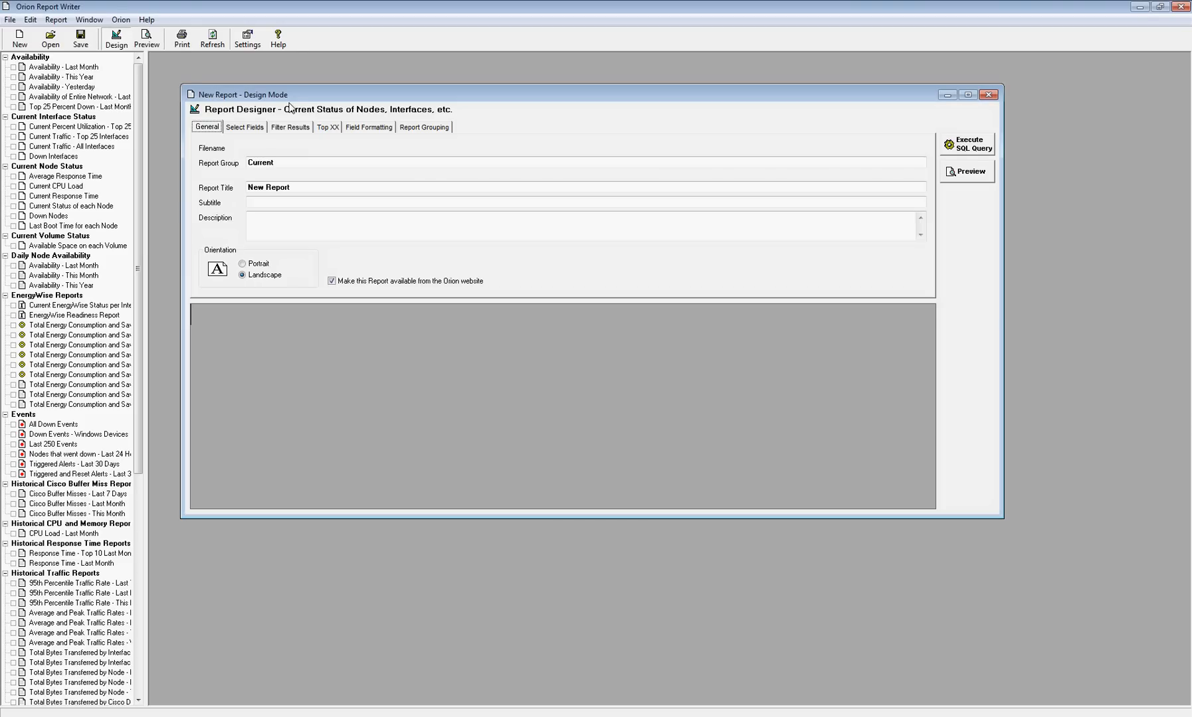
left_click(244, 127)
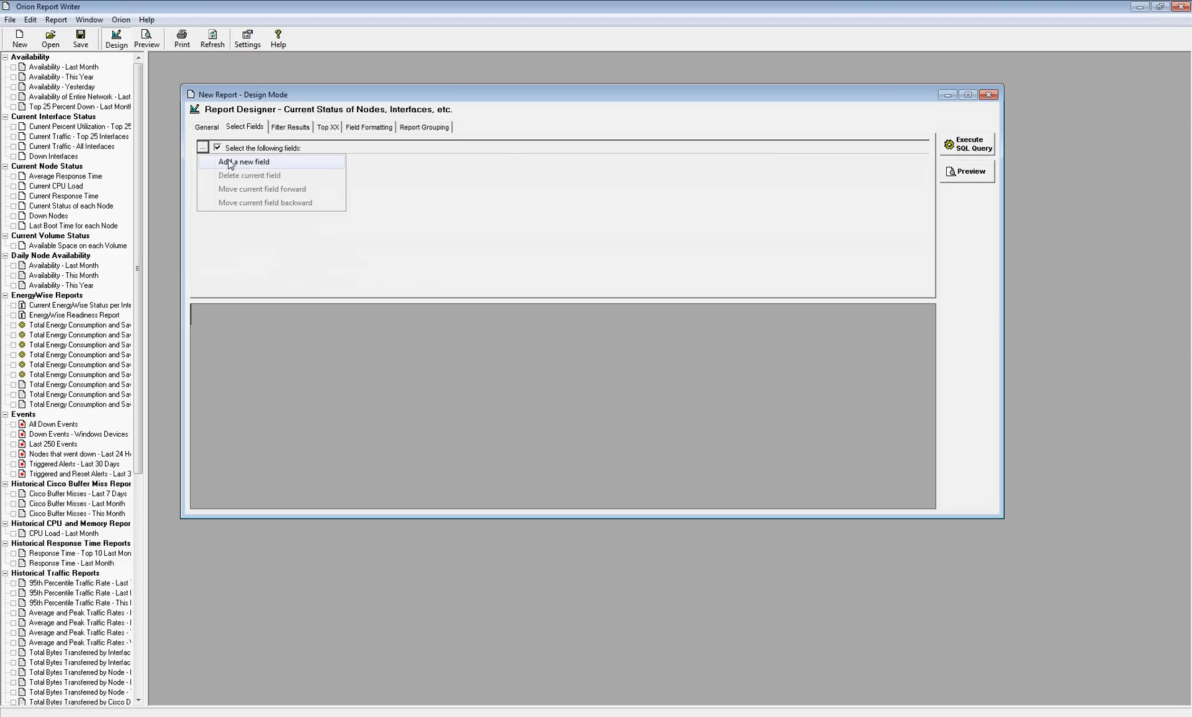
left_click(240, 161)
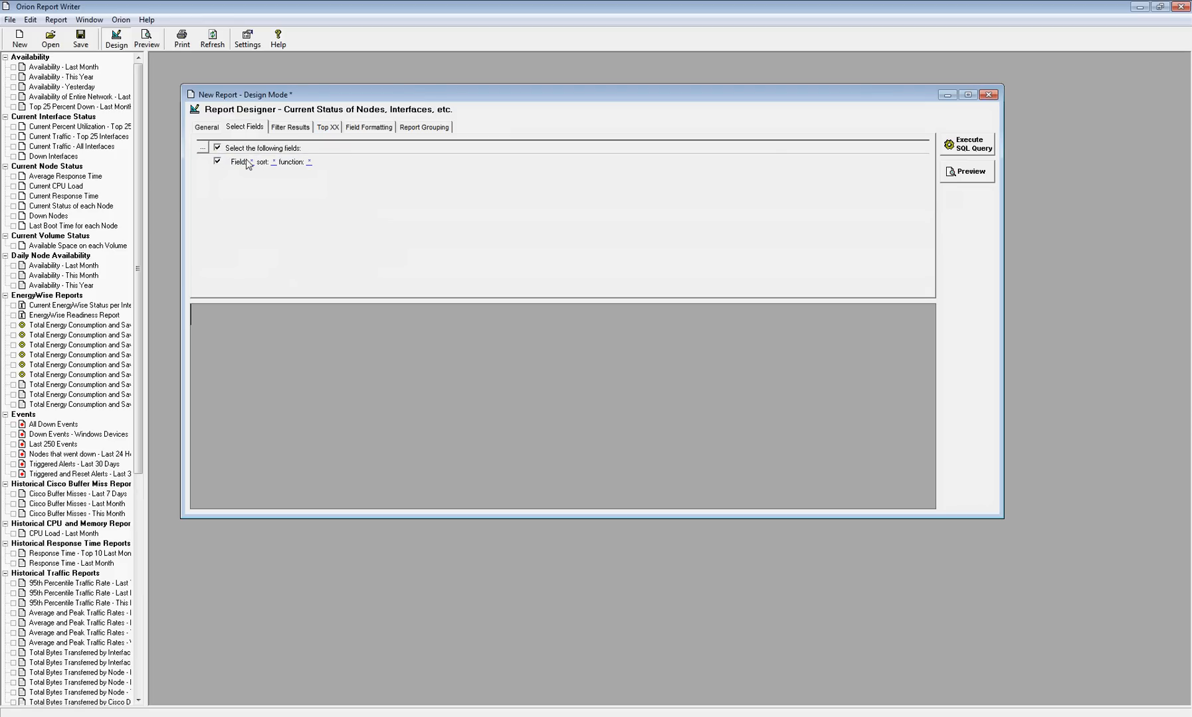
Step: Add and delete a second field, then open the remaining field's data categories
left_click(204, 162)
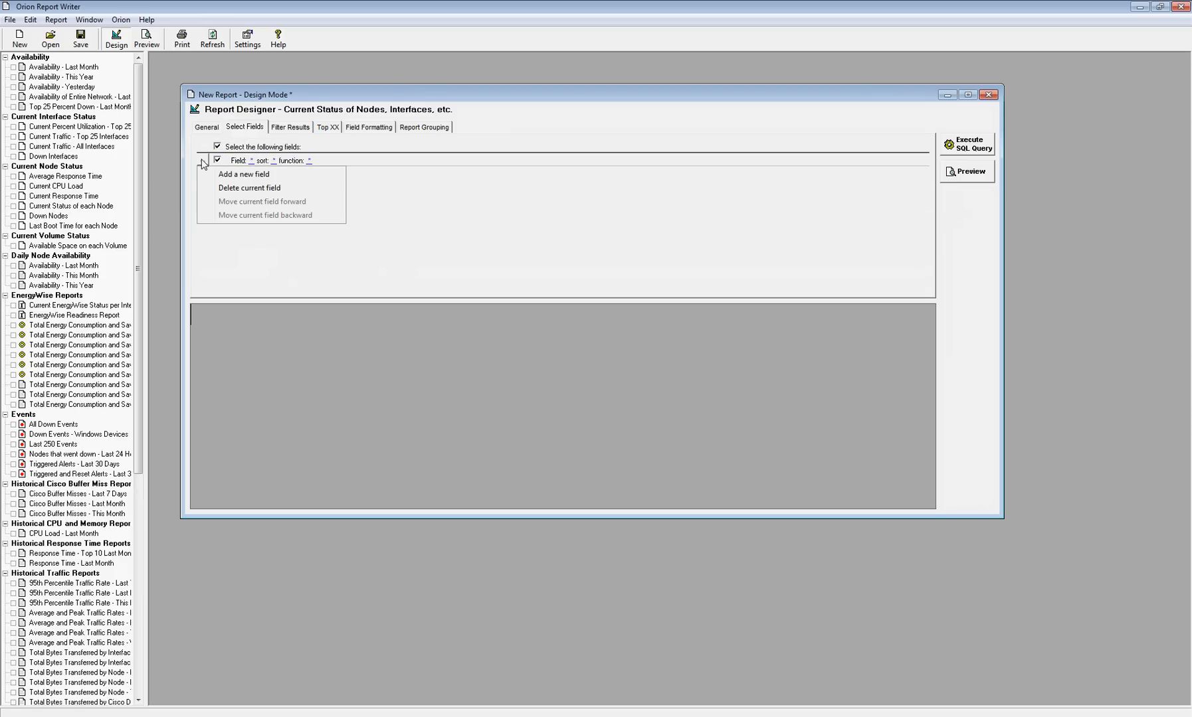
left_click(243, 174)
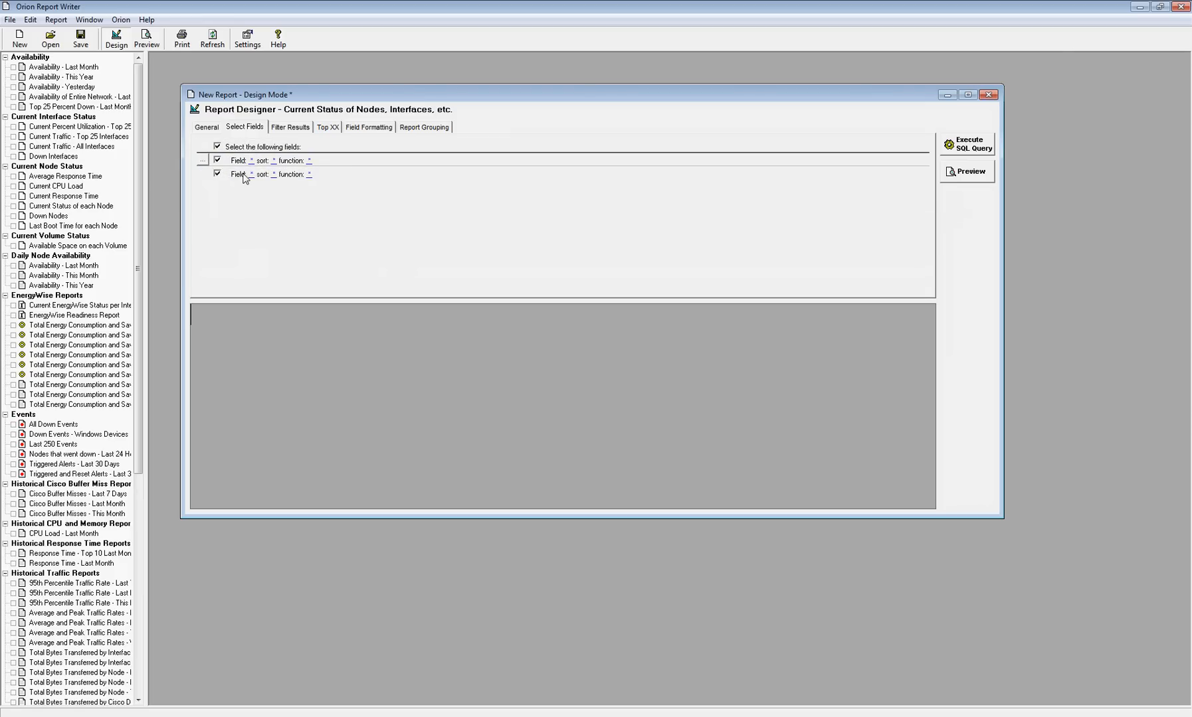
left_click(243, 174)
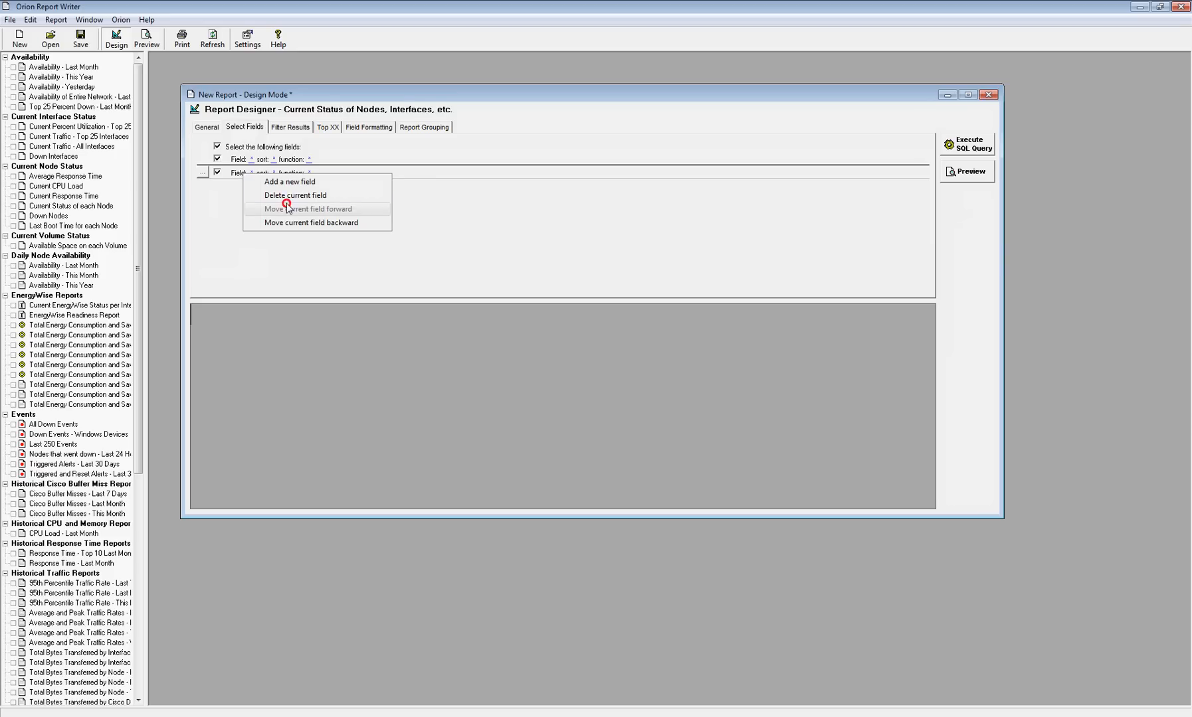
left_click(295, 195)
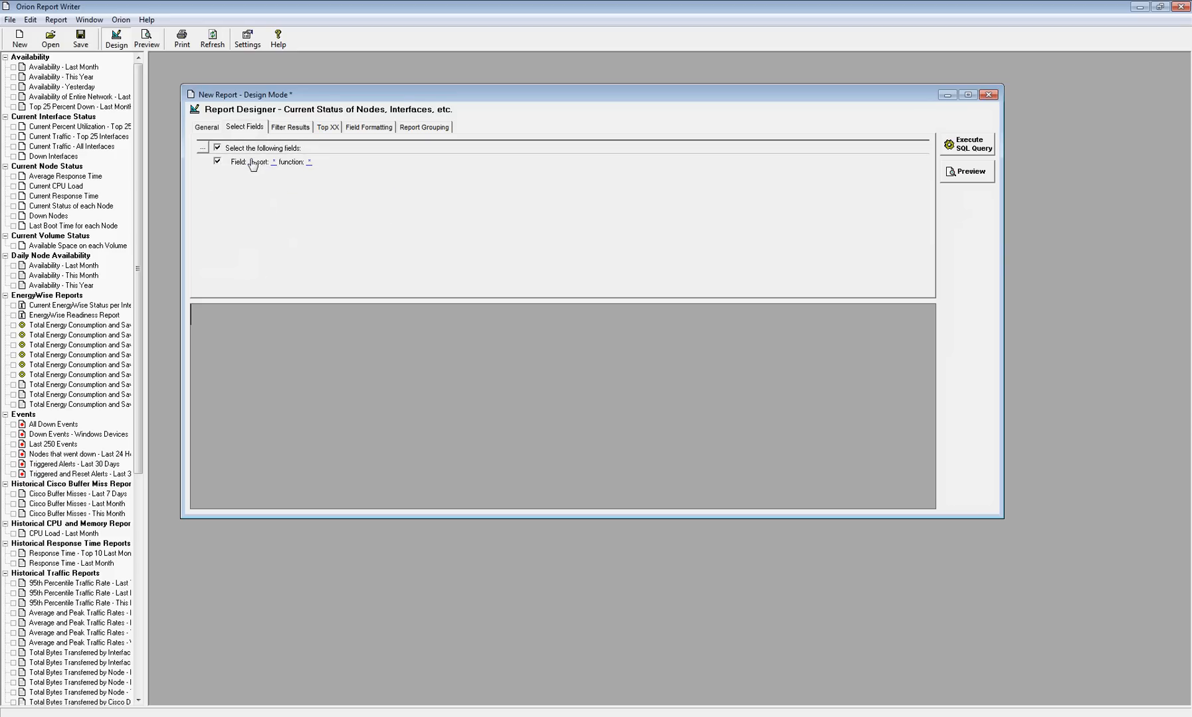
left_click(252, 162)
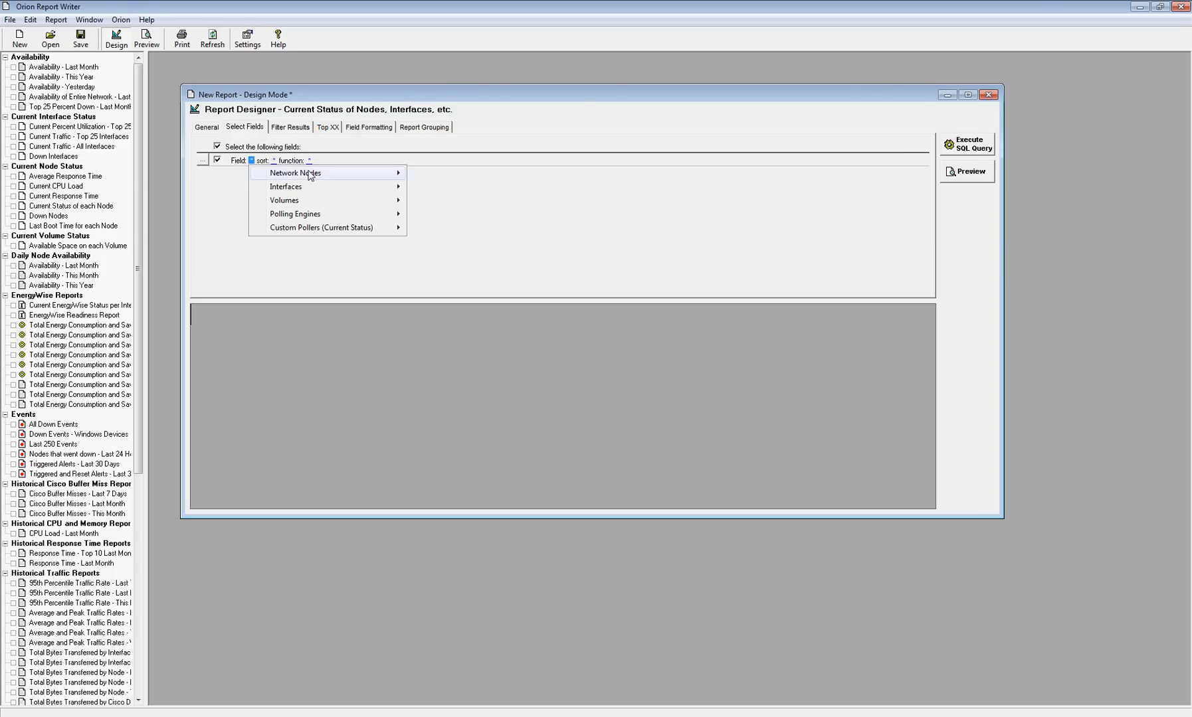
mouse_move(285, 186)
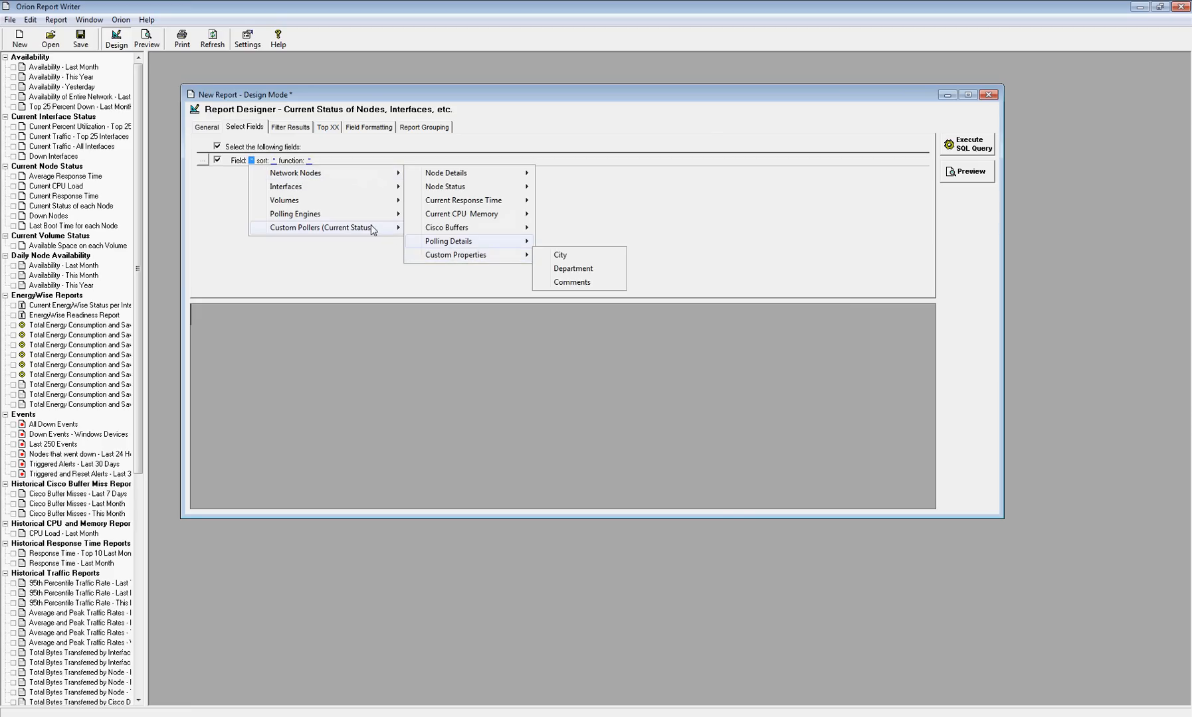
mouse_move(459, 227)
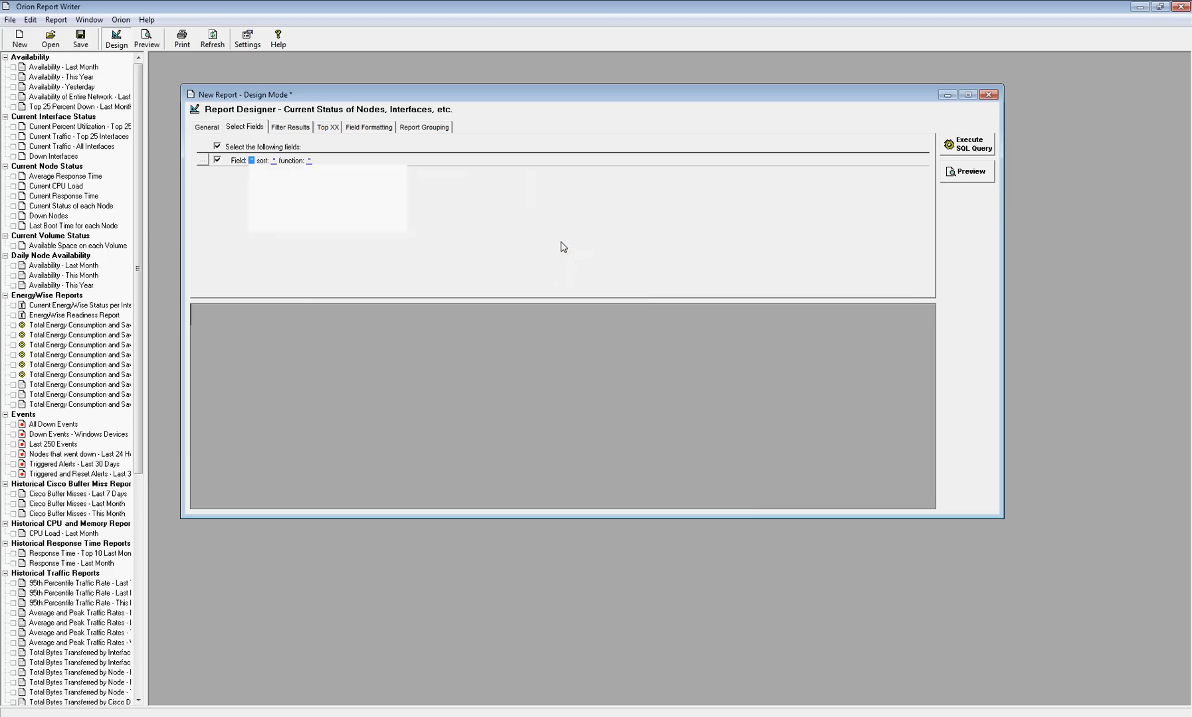
Step: Set the field to Custom Pollers (Current Status) Poller Name, with sort options, and run the query
left_click(265, 160)
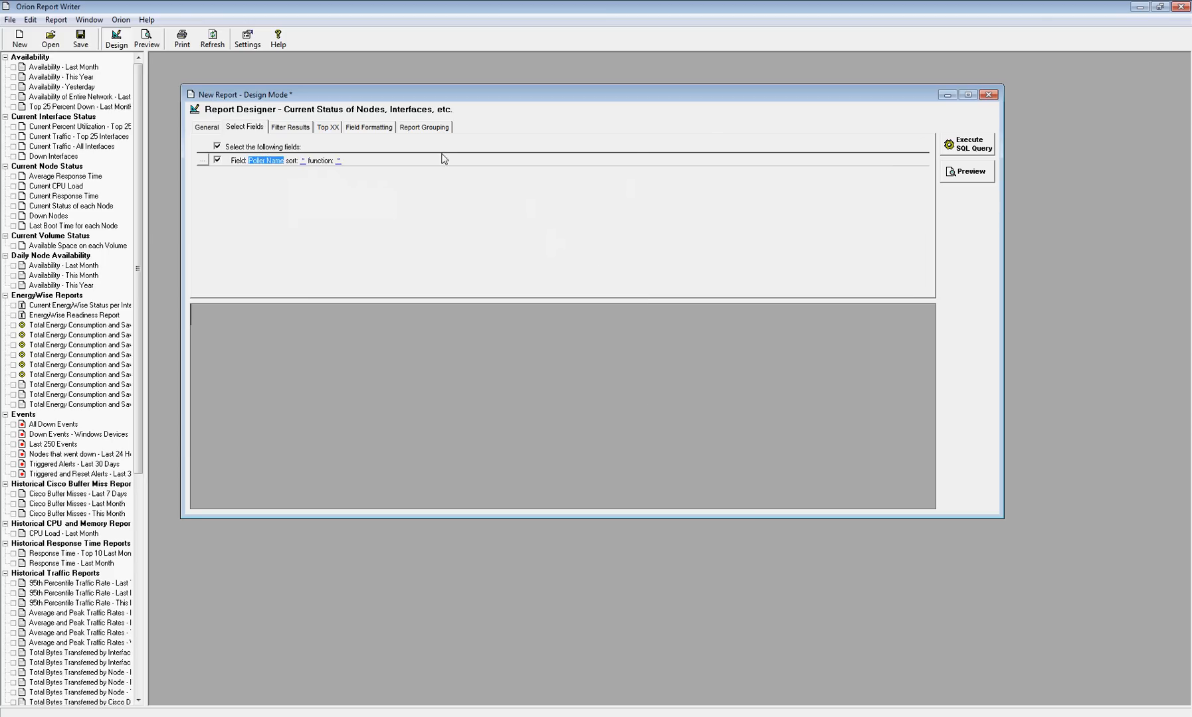
left_click(304, 160)
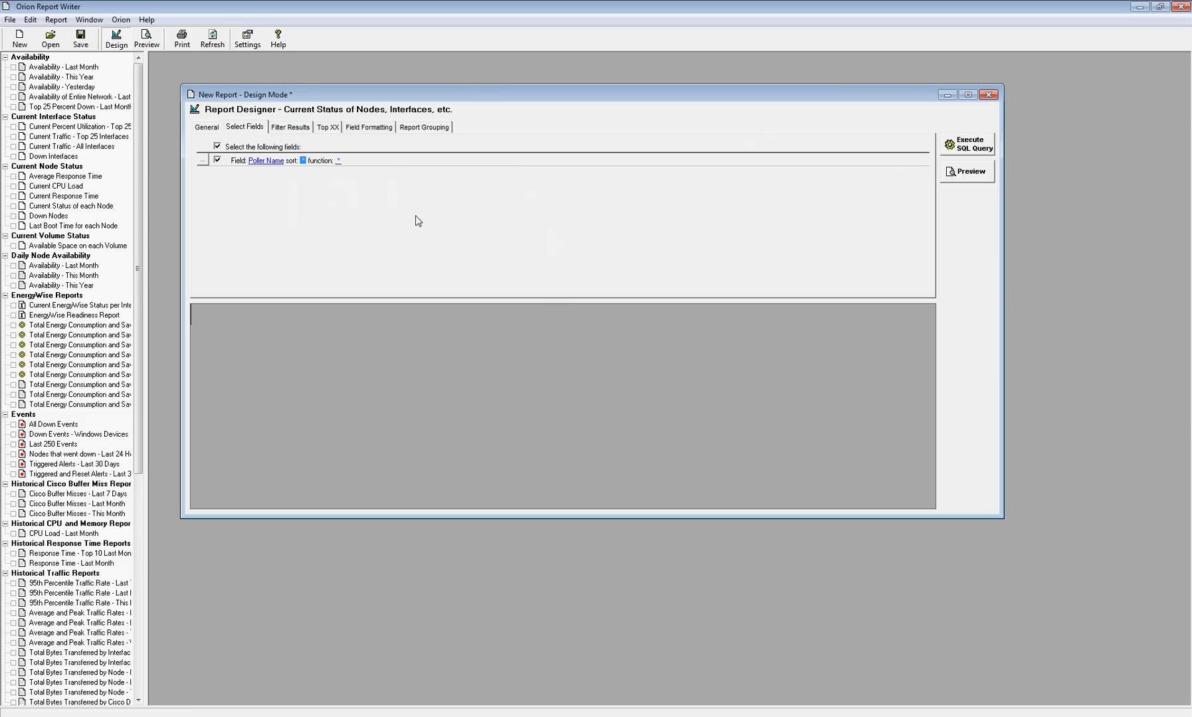
mouse_move(508, 233)
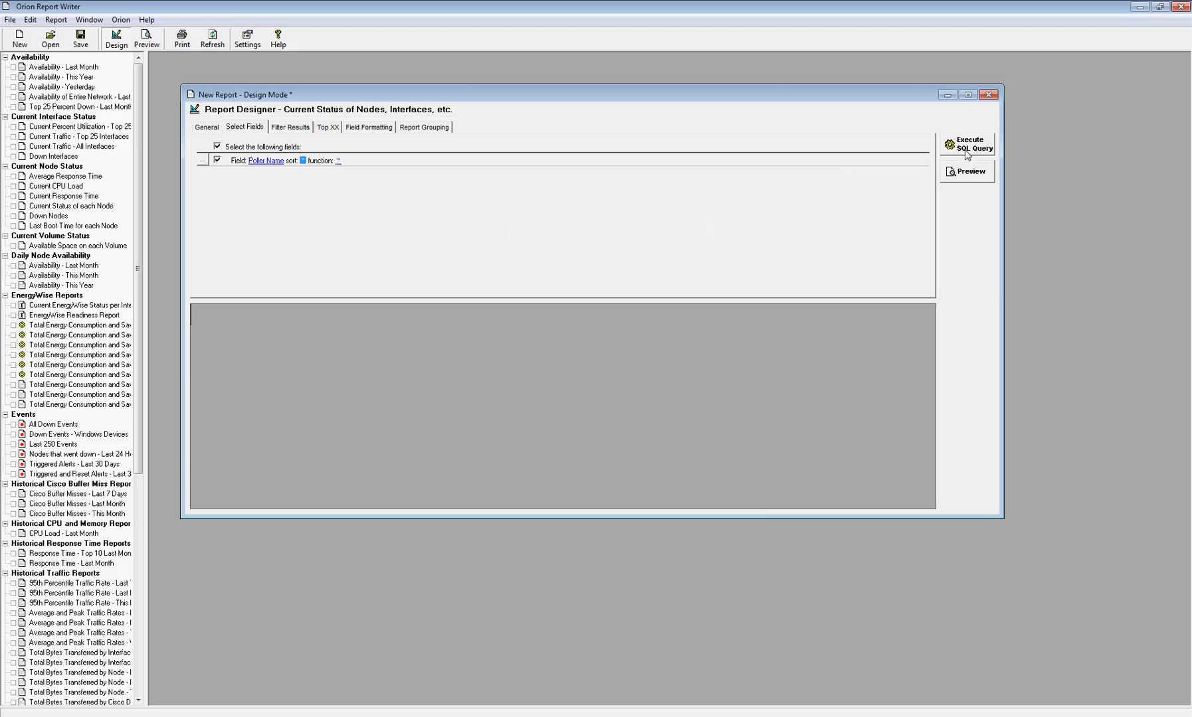
left_click(967, 144)
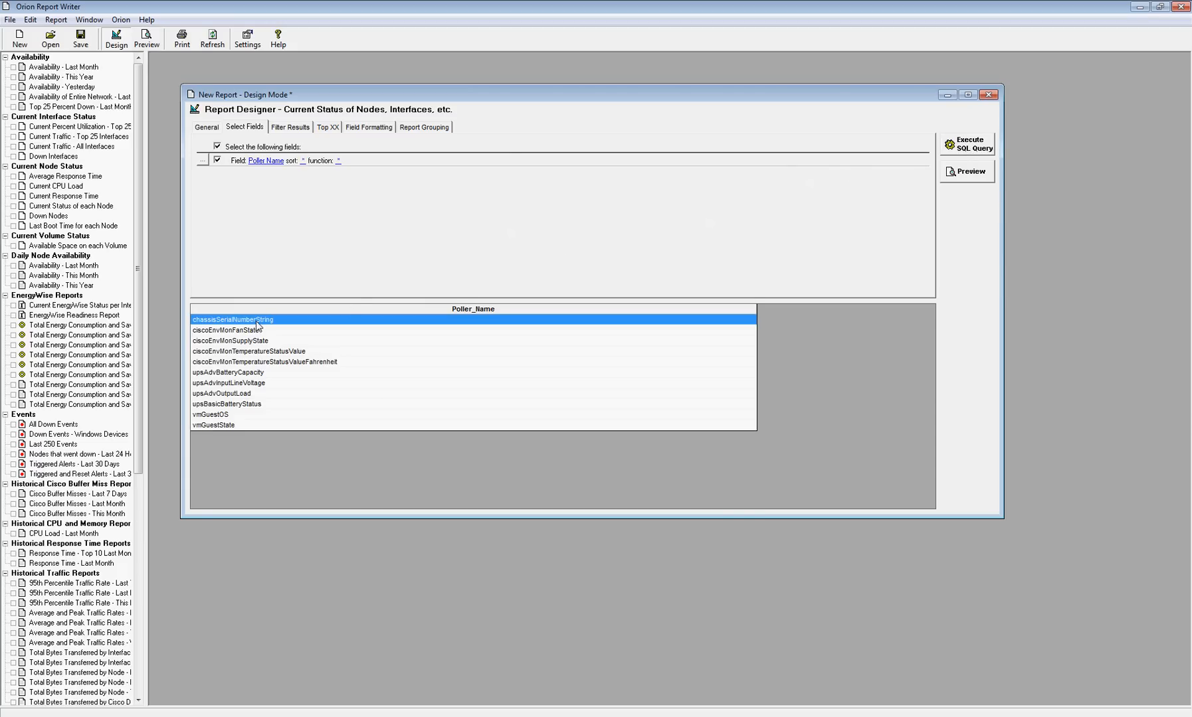
mouse_move(960, 6)
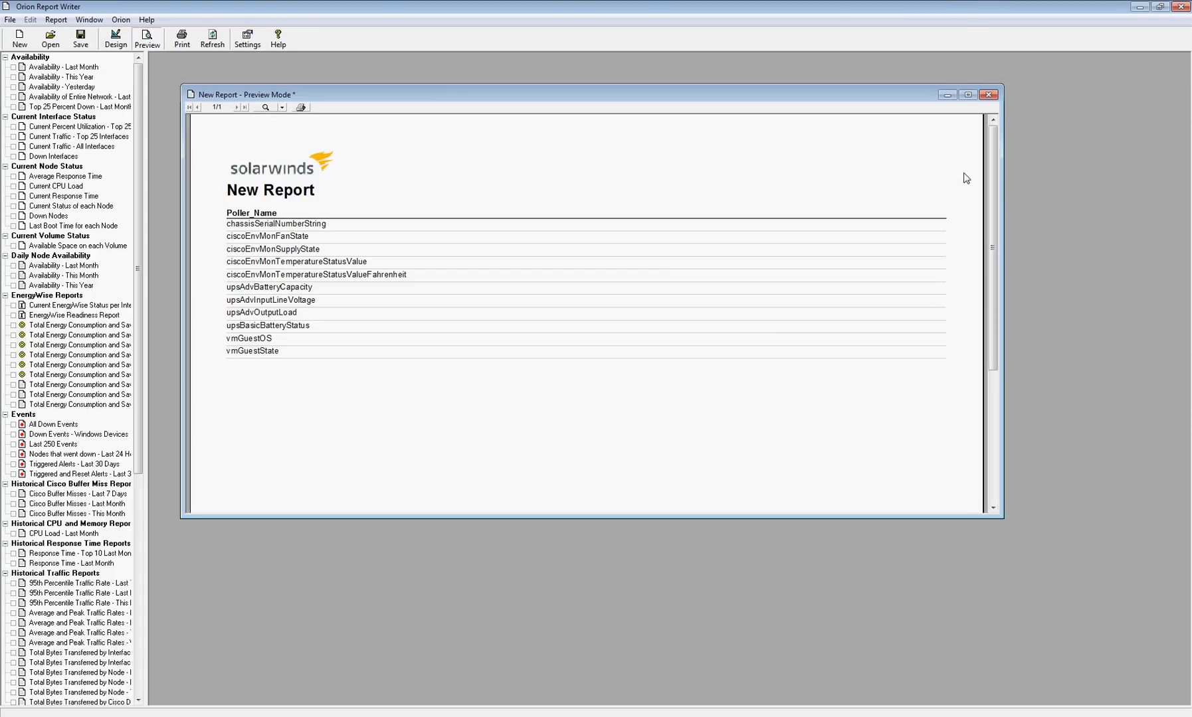
mouse_move(307, 228)
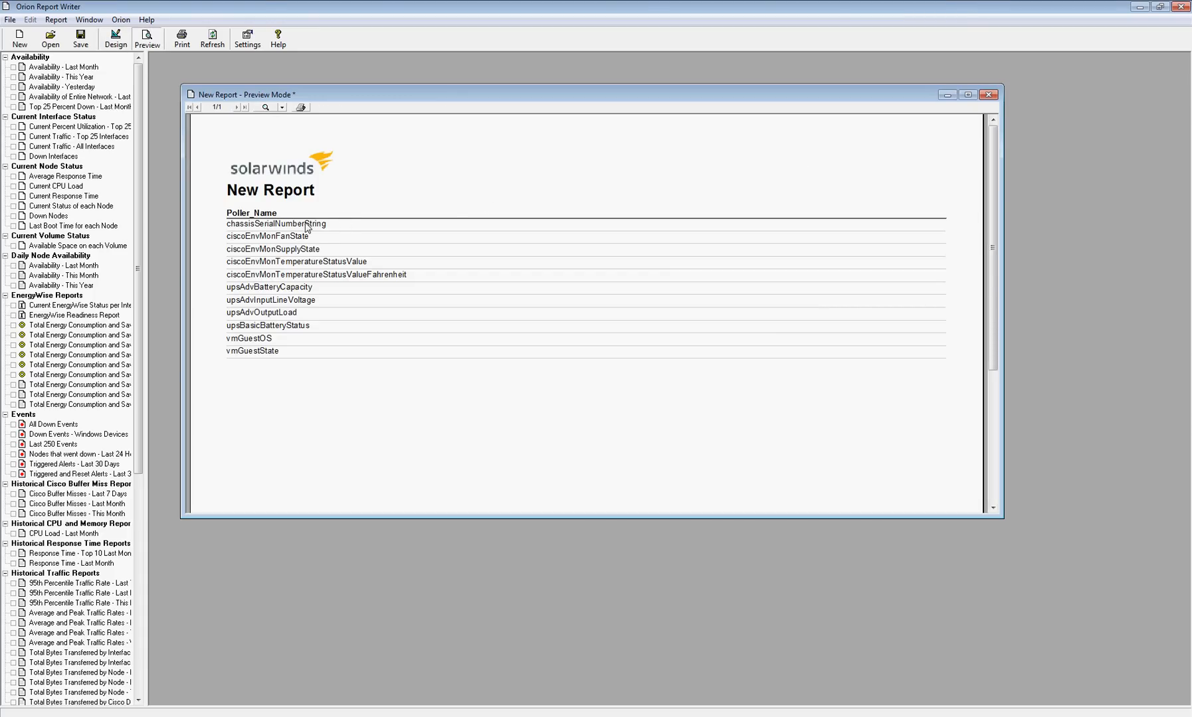
mouse_move(292, 249)
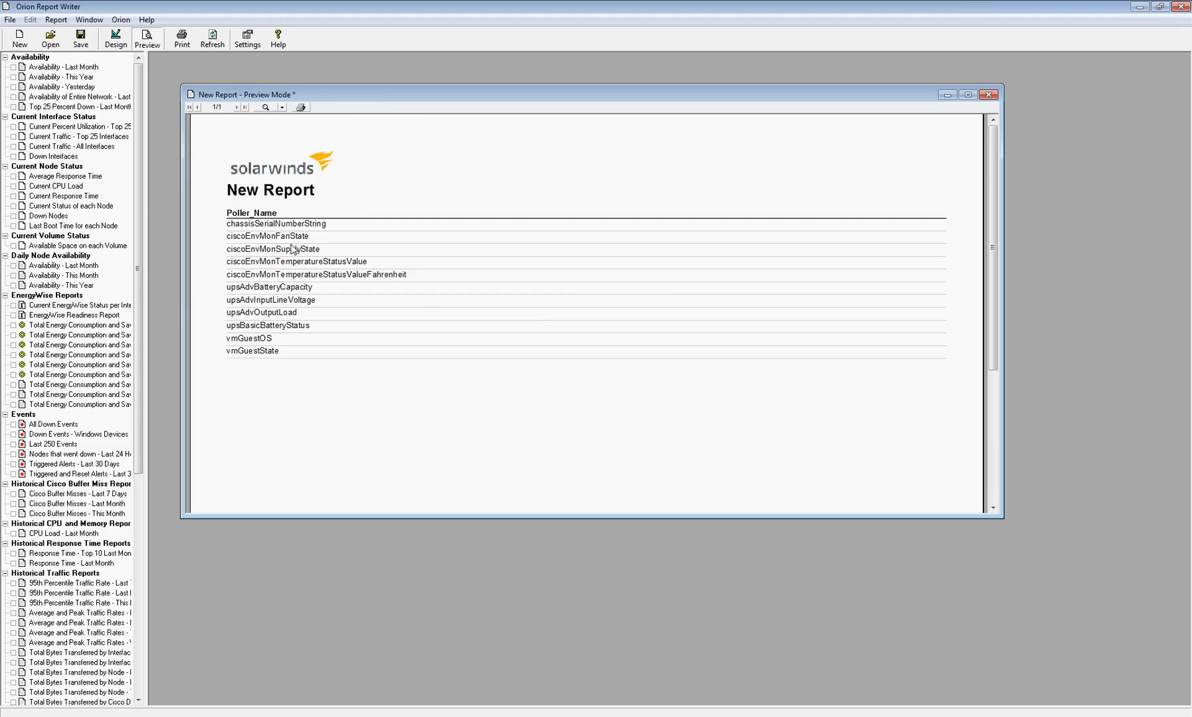
mouse_move(292, 243)
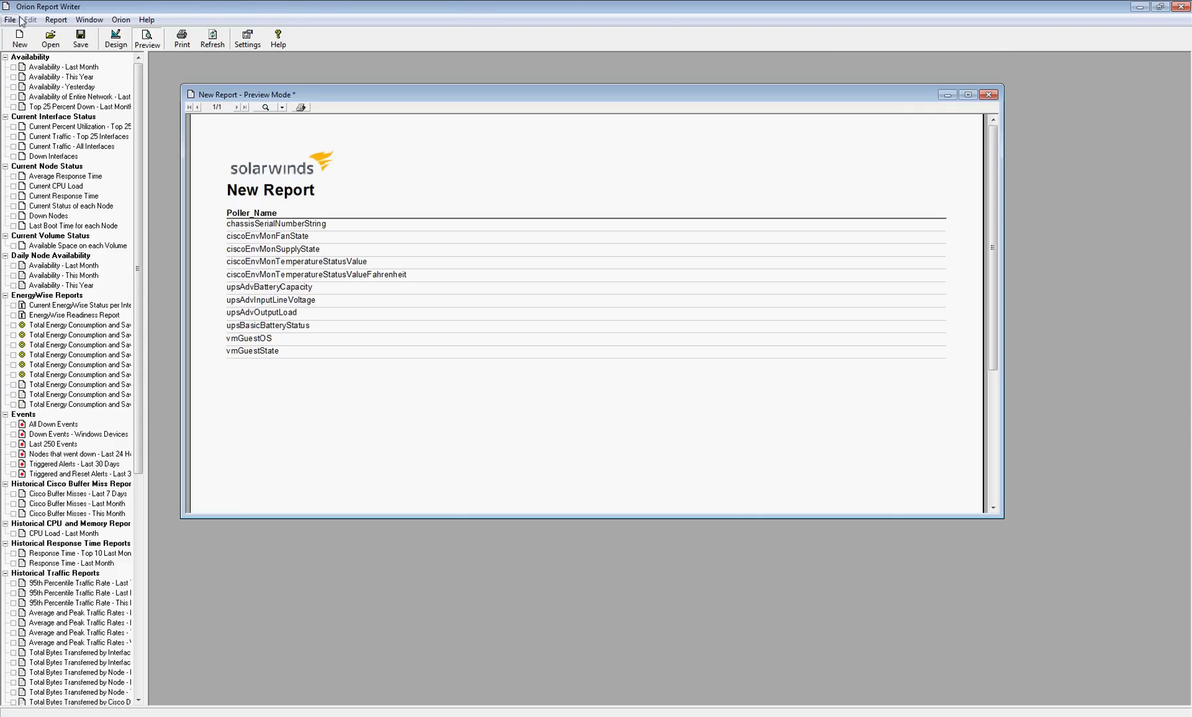
Step: With the New Report preview showing chassisSerialNumberString, bring up the File menu
left_click(10, 19)
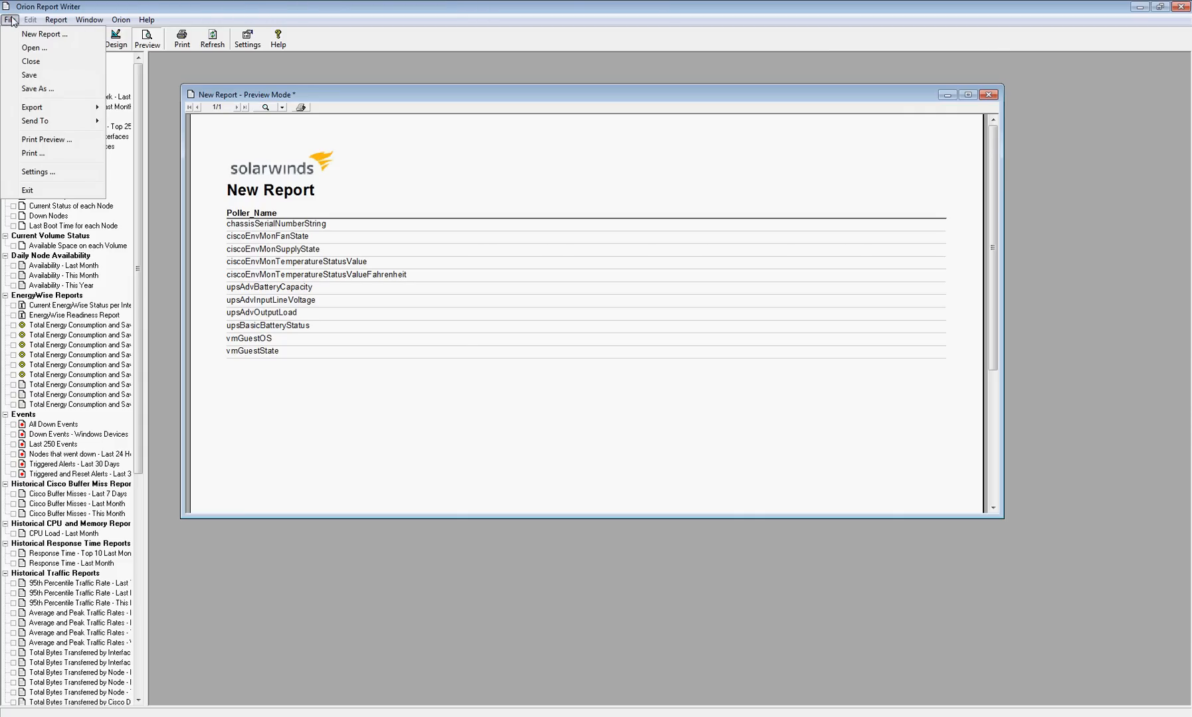